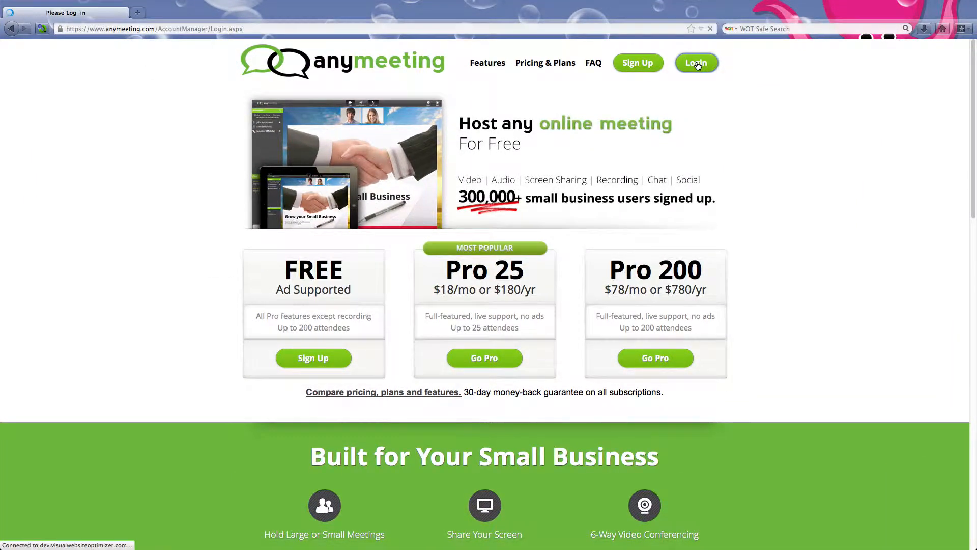
Reach the AnyMeeting log-in page with e-mail and password filled in
click(696, 62)
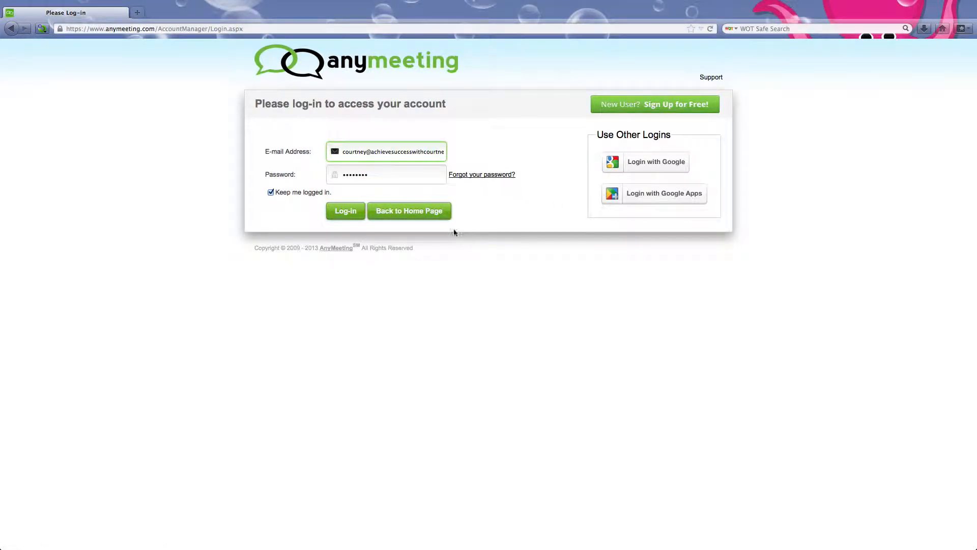
click(345, 211)
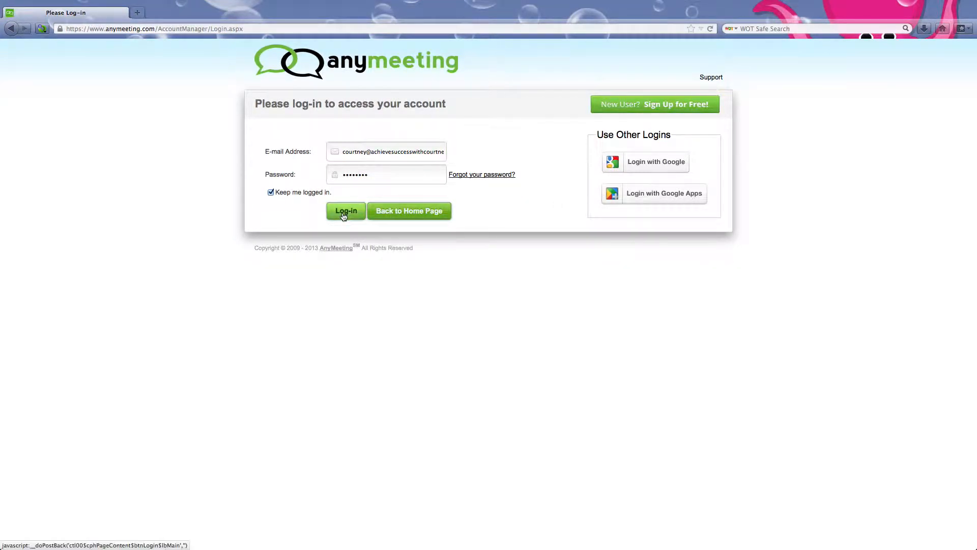
Sign in and land on the My Meetings dashboard with no upcoming meetings
click(345, 211)
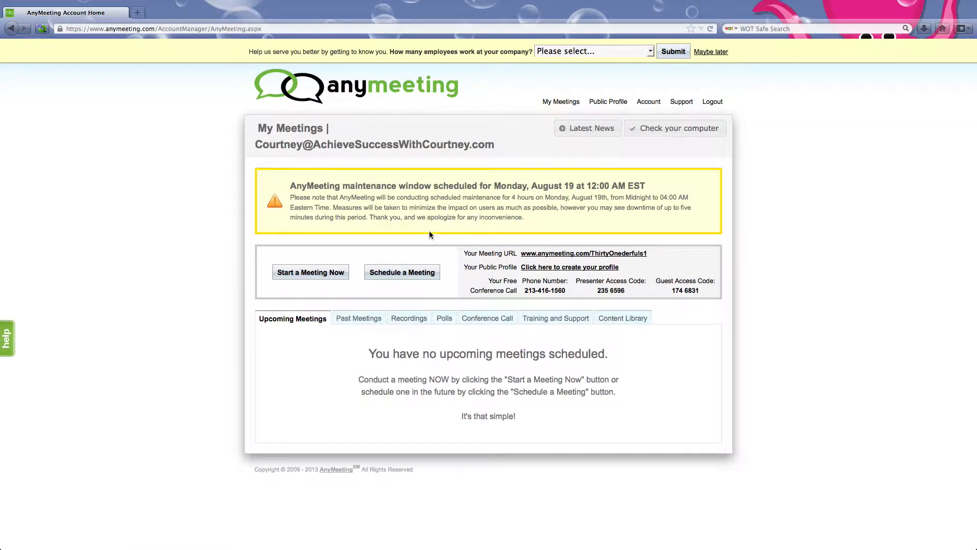
mouse_move(255, 171)
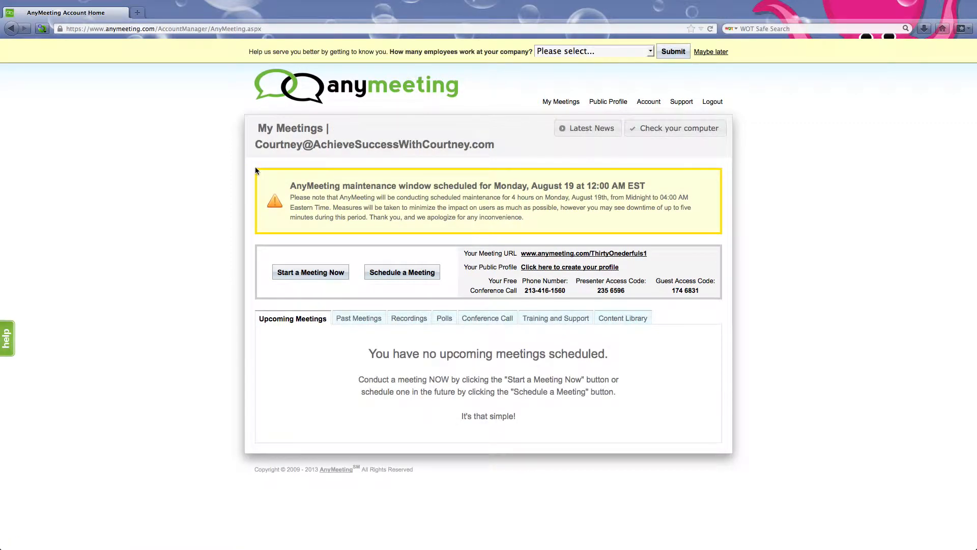
mouse_move(707, 144)
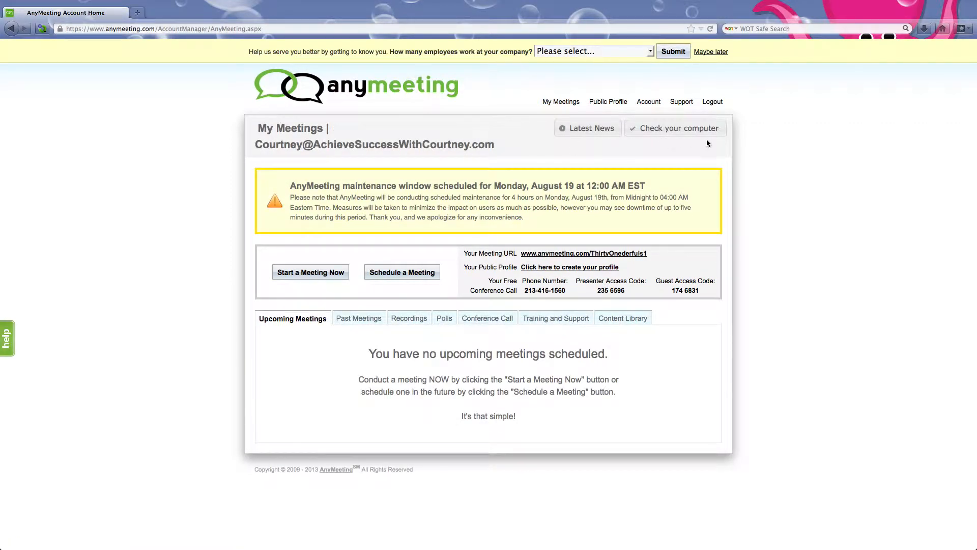
mouse_move(666, 198)
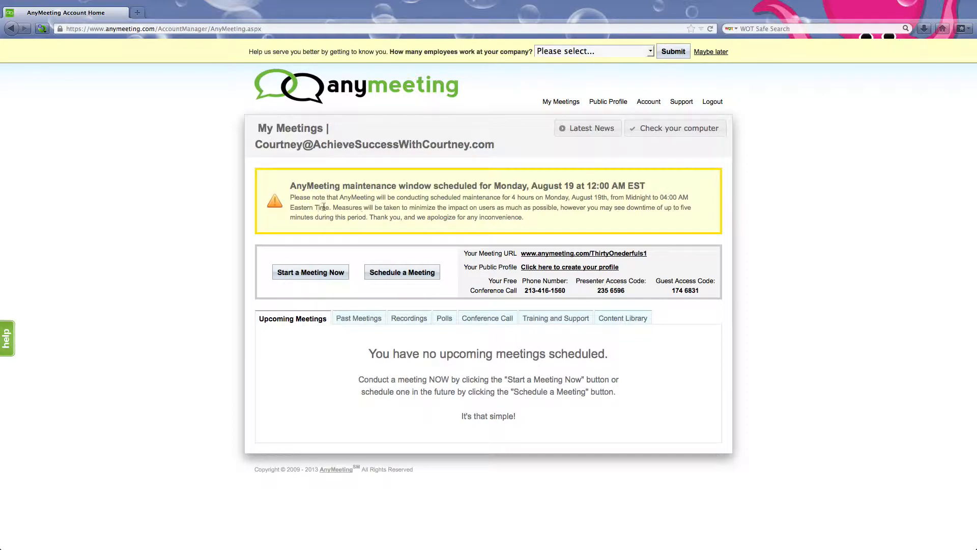
mouse_move(265, 368)
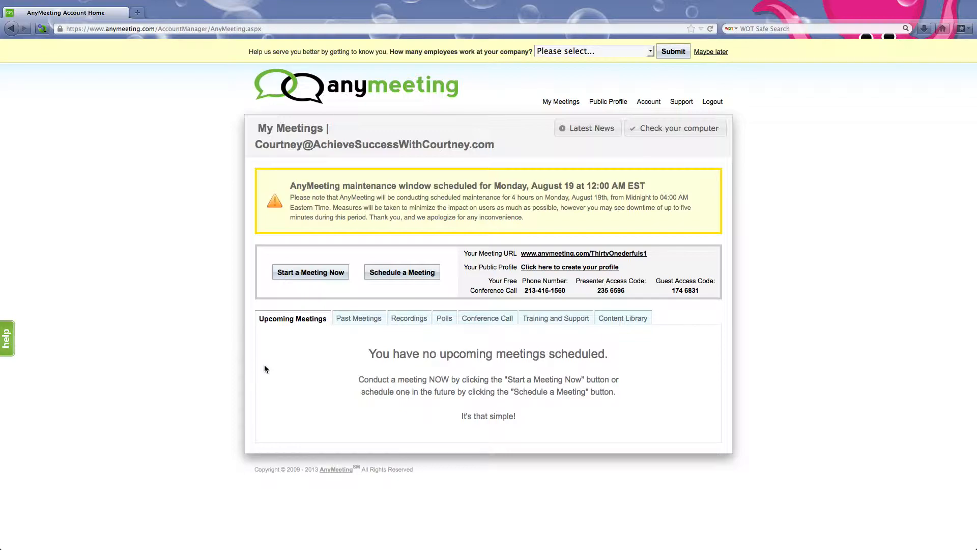
mouse_move(360, 364)
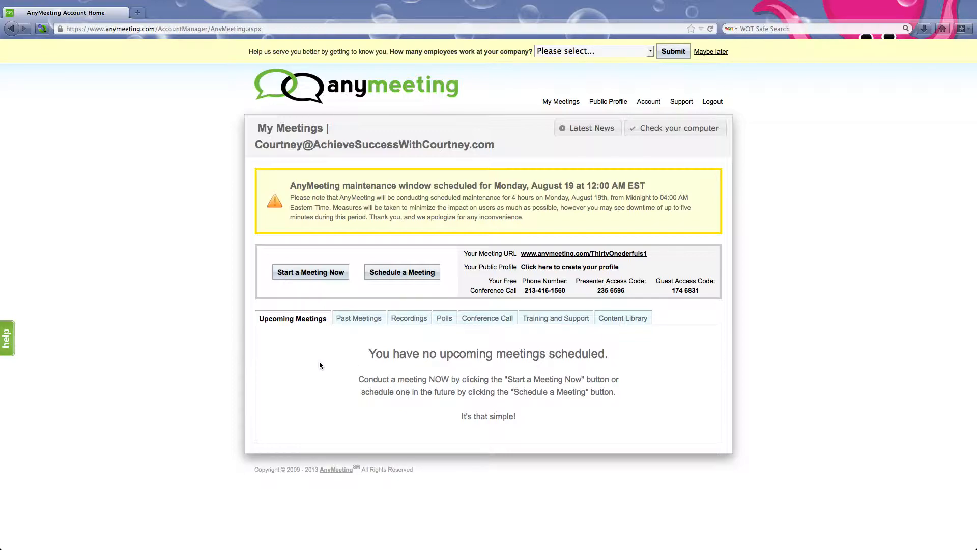
mouse_move(405, 378)
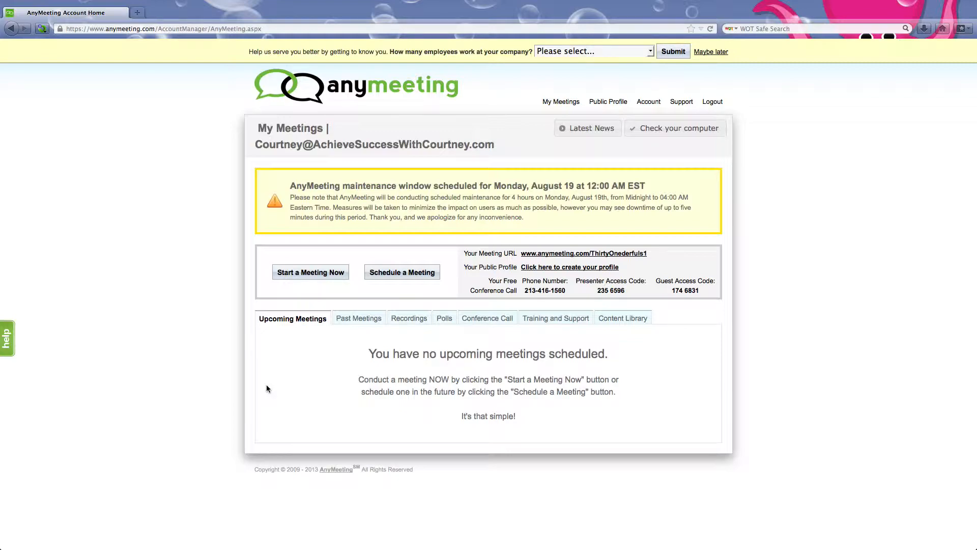
mouse_move(269, 404)
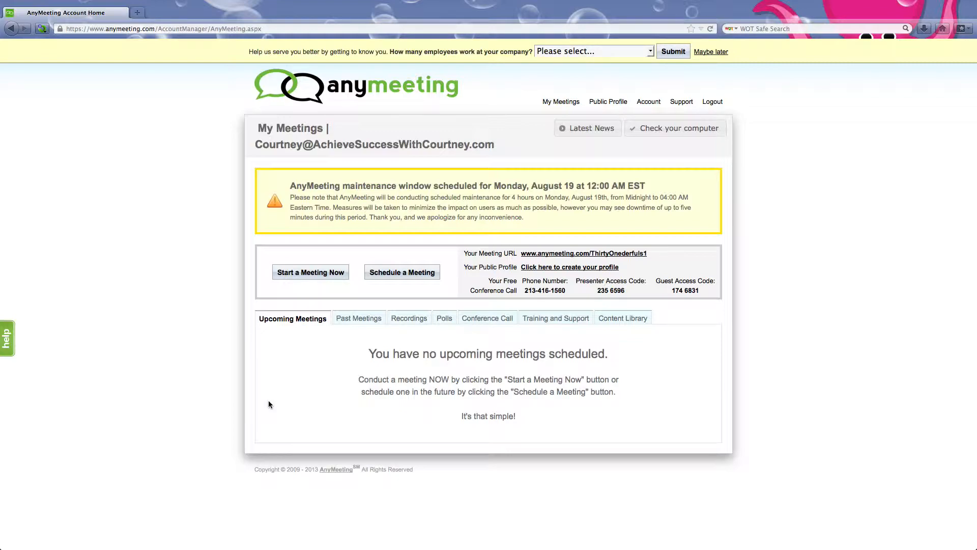
mouse_move(314, 276)
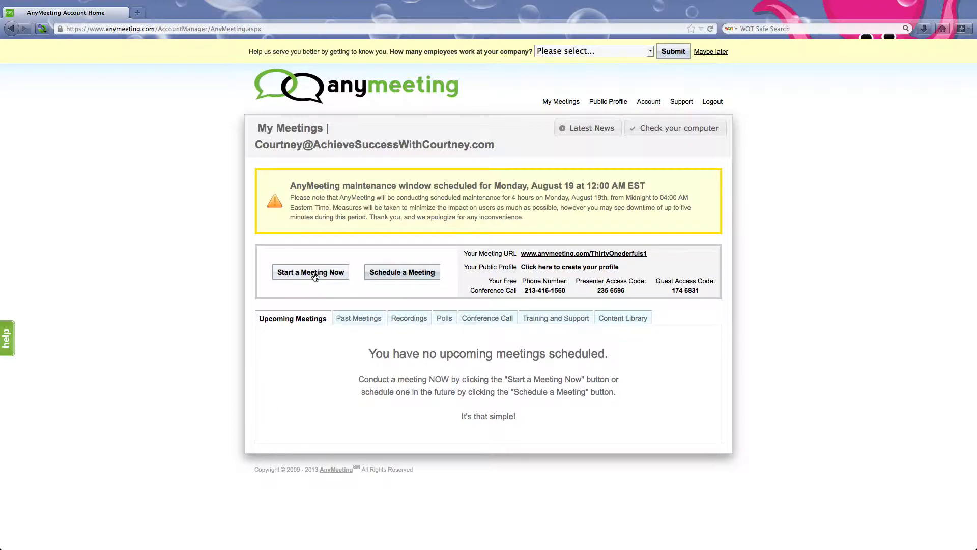
Start an instant meeting titled 'Webinar Test 1' and reach its audio choice screen
click(311, 273)
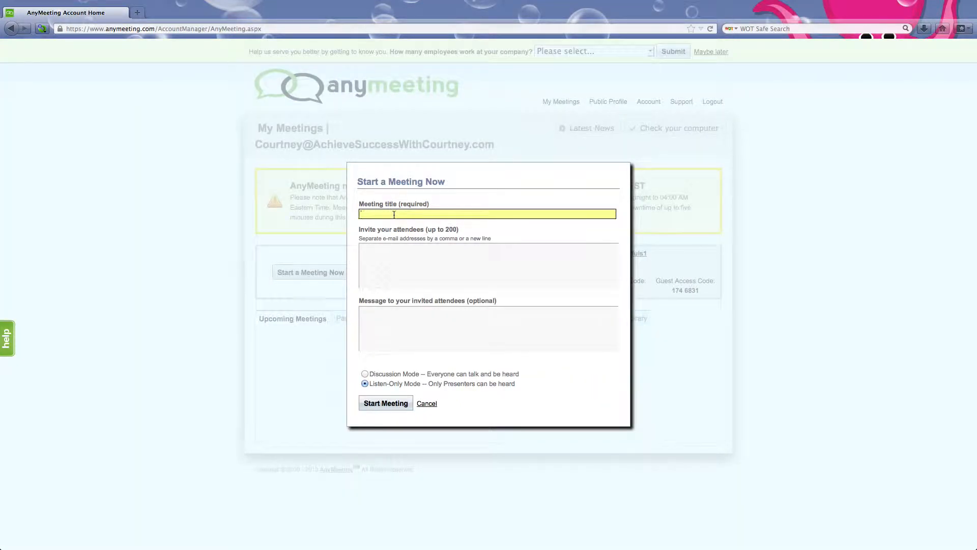
text(Webinar Test 1)
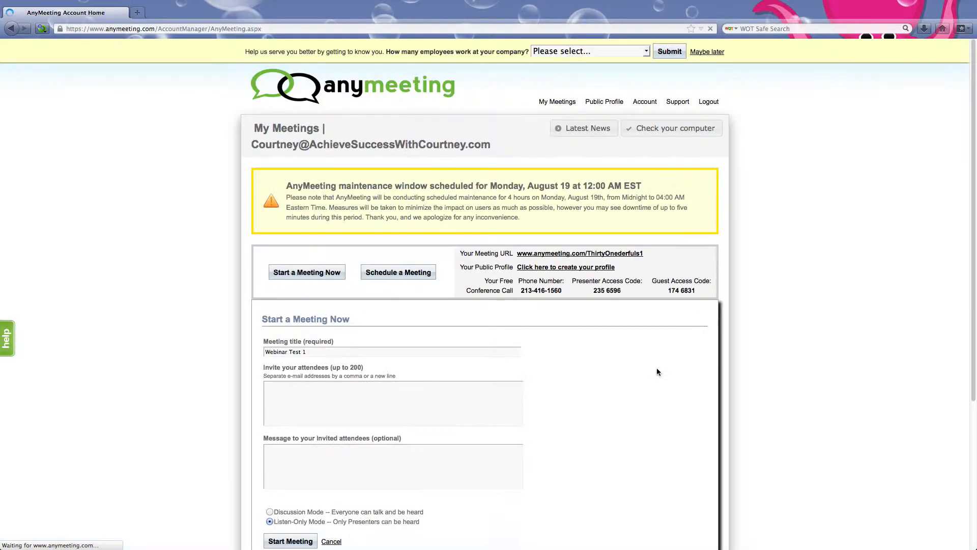
click(290, 540)
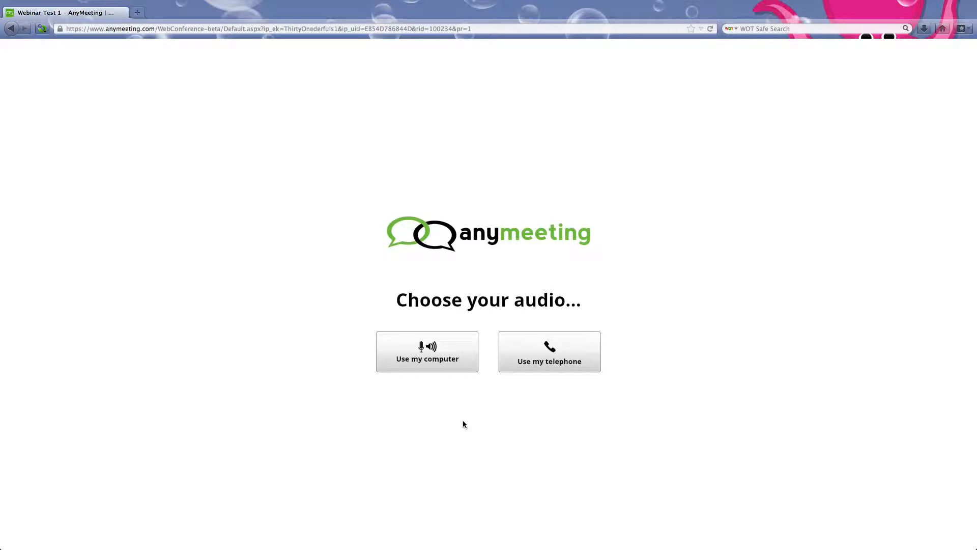
Join with computer audio, test the mic toggle, and leave the presenter's microphone muted
click(427, 351)
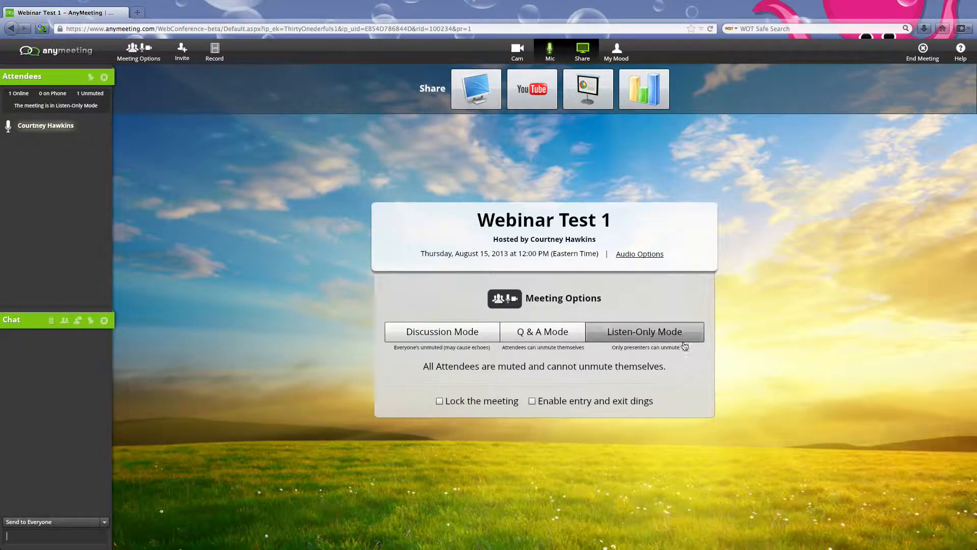
click(549, 51)
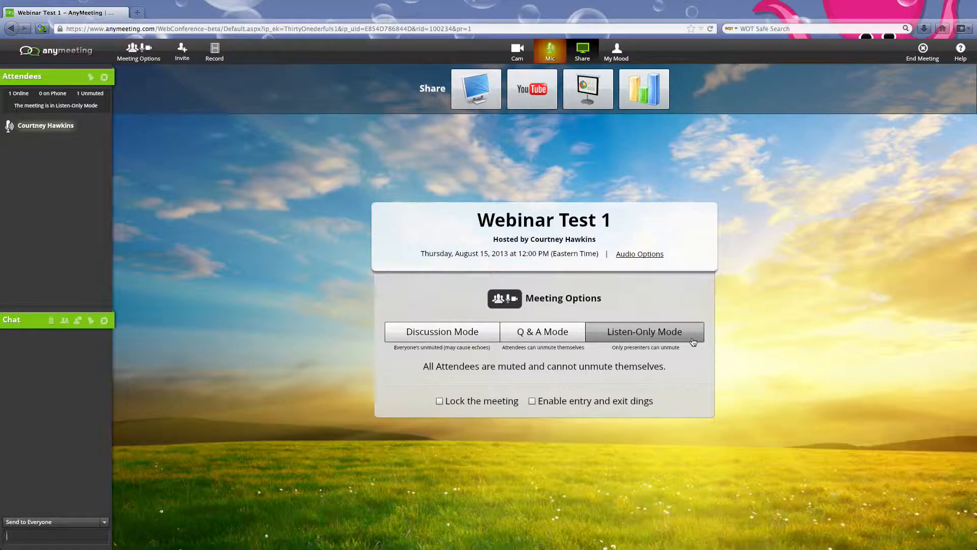
click(548, 52)
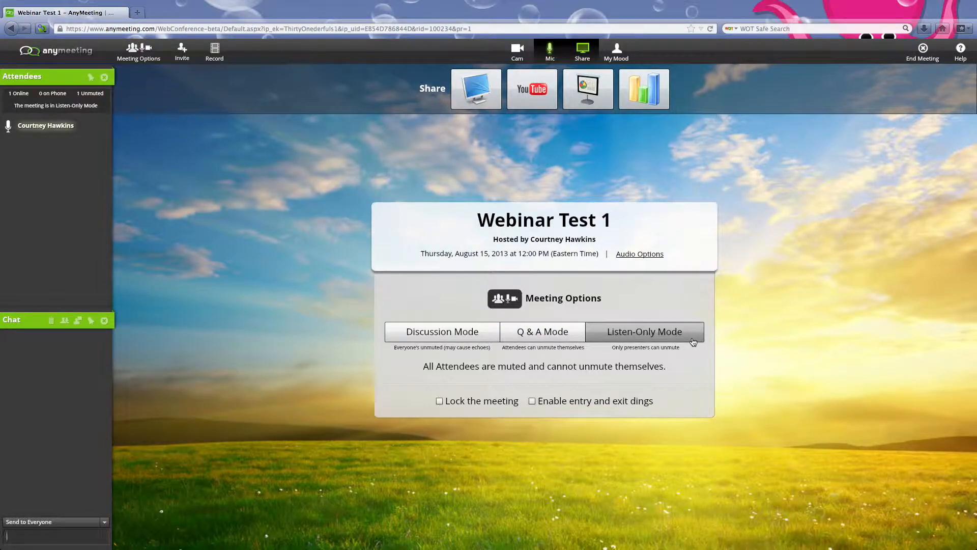
click(549, 52)
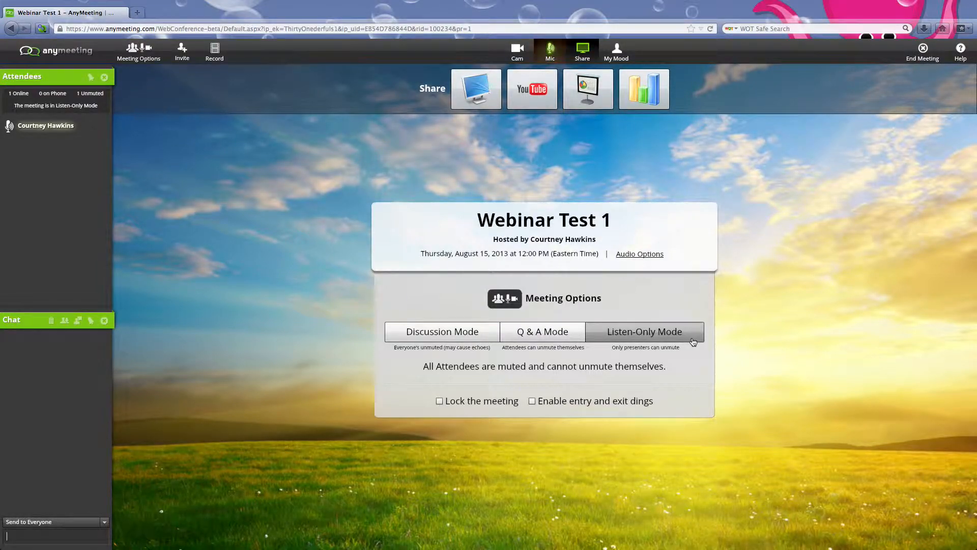
click(548, 51)
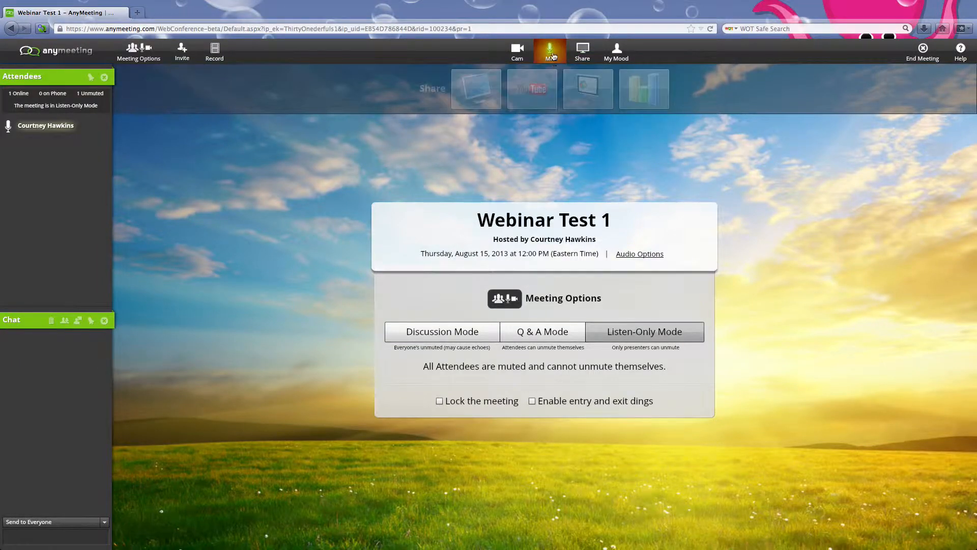
click(550, 51)
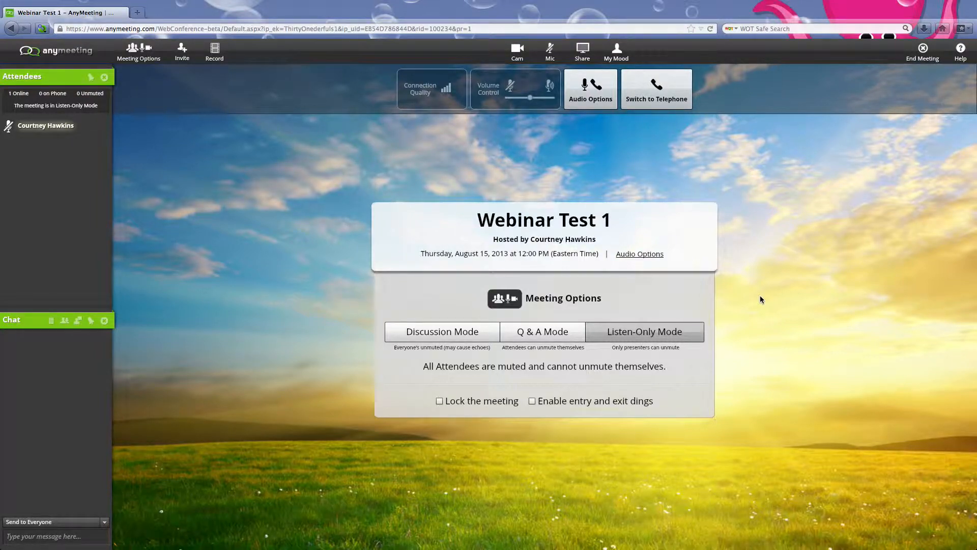
Keep attendees in Listen-Only Mode in Meeting Options and close the dialog
click(139, 52)
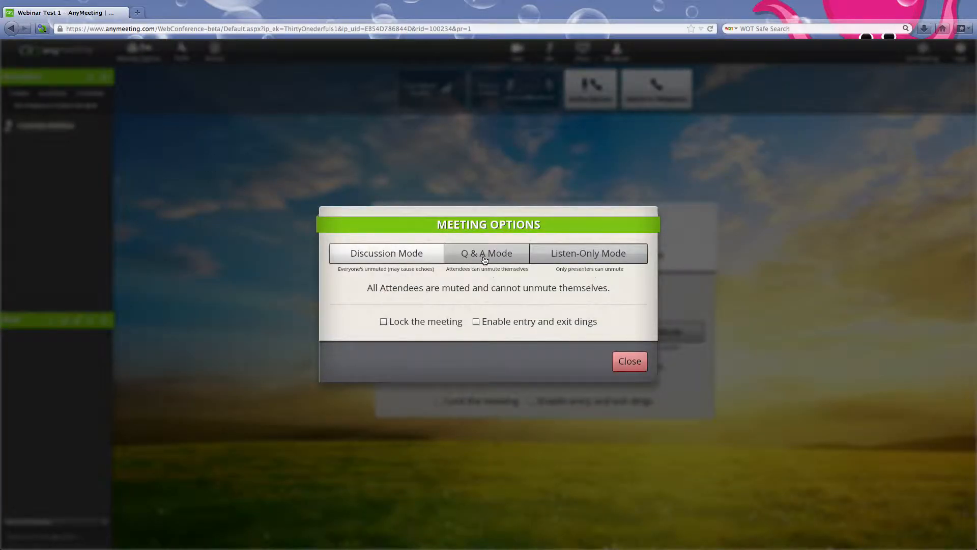
mouse_move(430, 258)
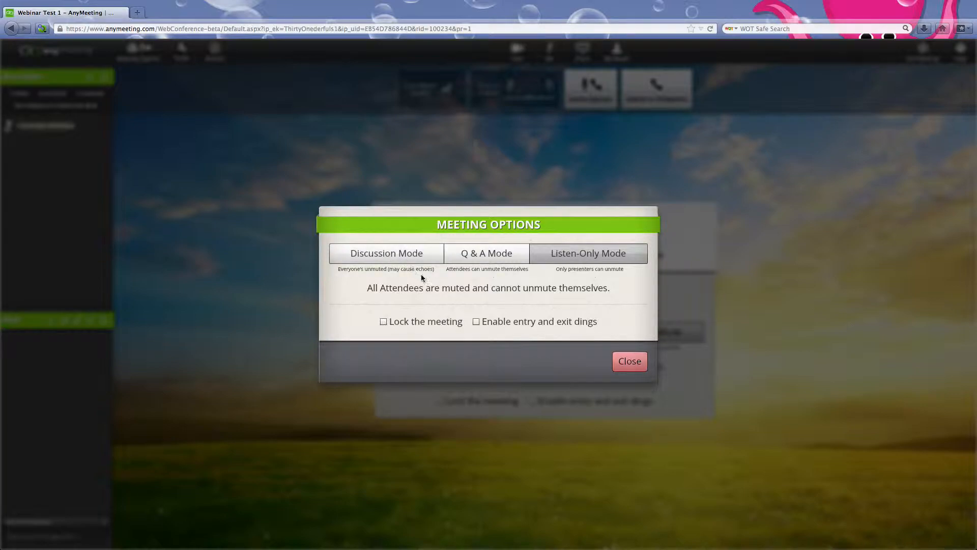
mouse_move(496, 258)
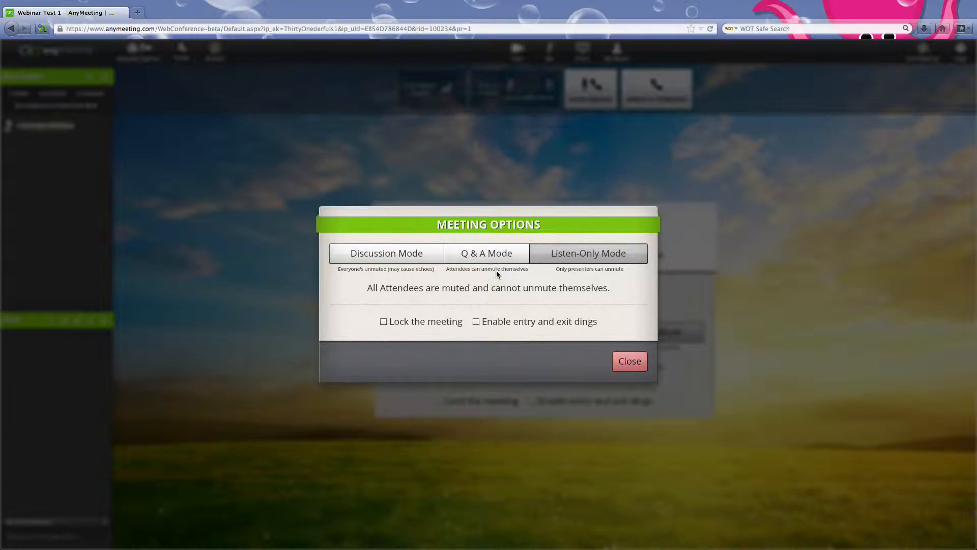
mouse_move(380, 192)
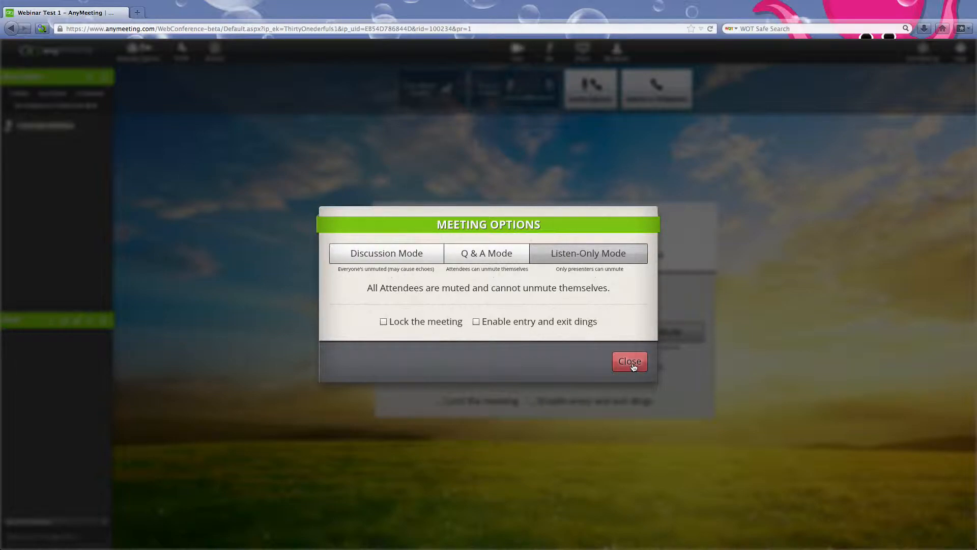
click(629, 361)
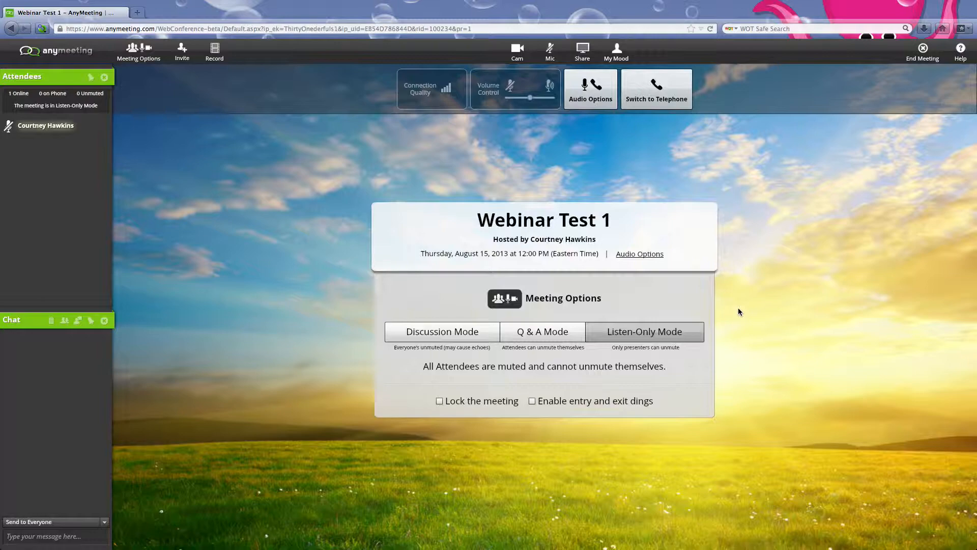
mouse_move(215, 49)
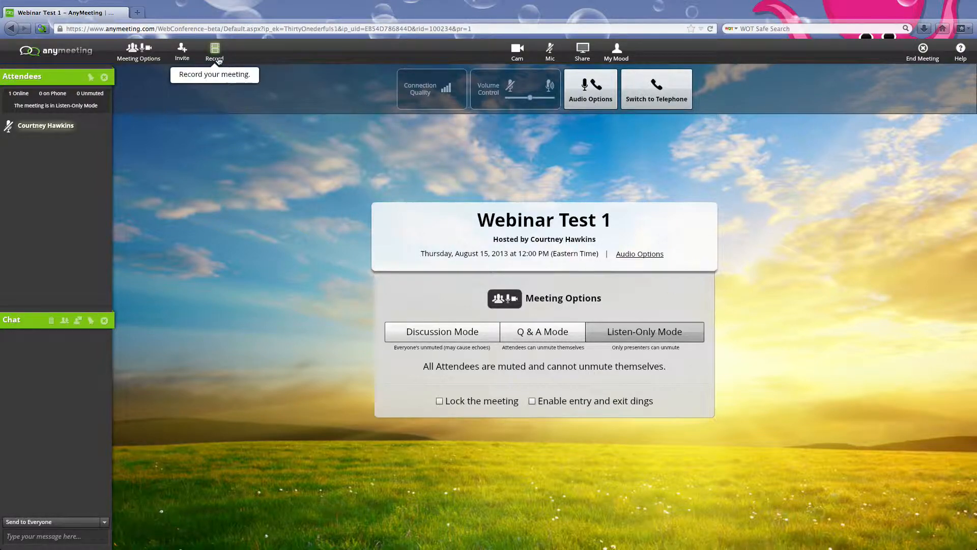
Start recording the Webinar Test 1 meeting from the Record This Meeting dialog
click(215, 51)
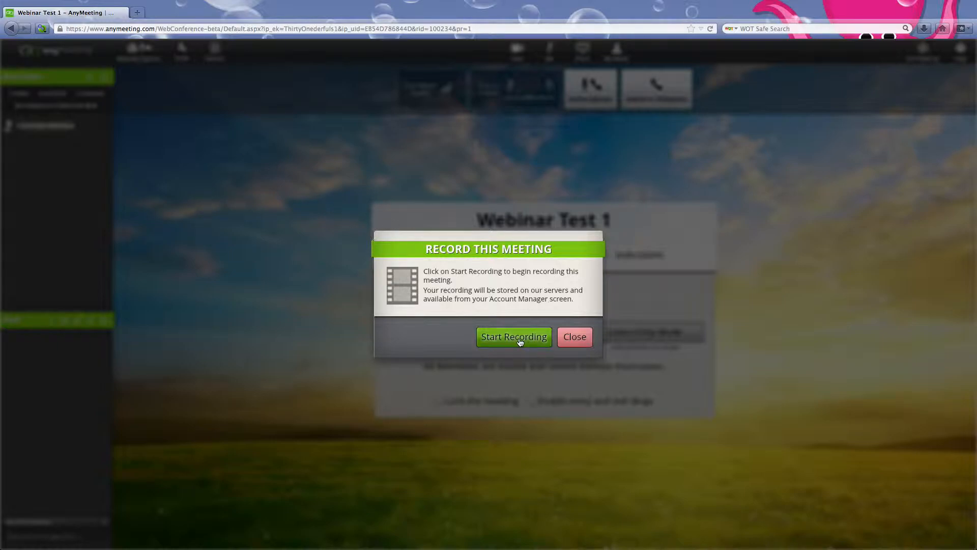
click(513, 337)
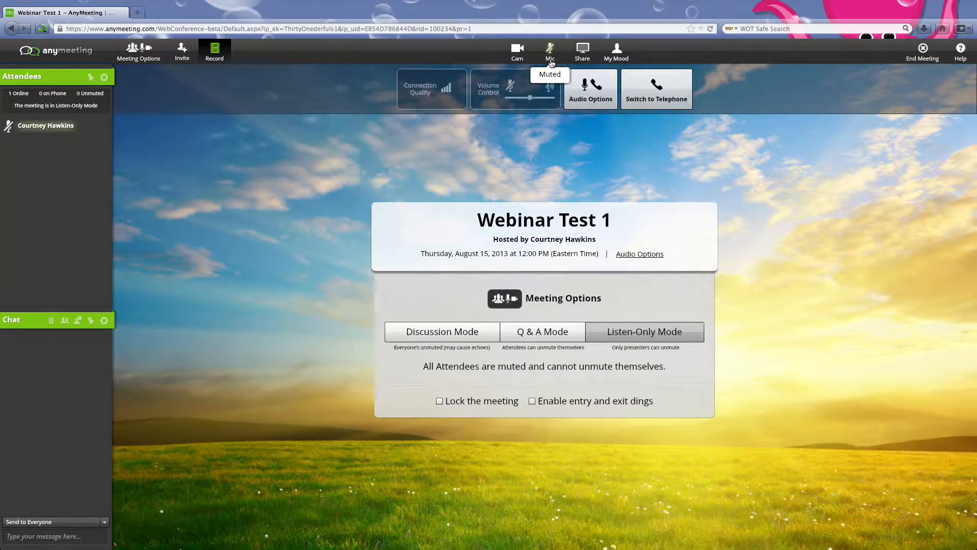
Briefly unmute then re-mute the presenter's mic and bring up the Share choices
click(550, 51)
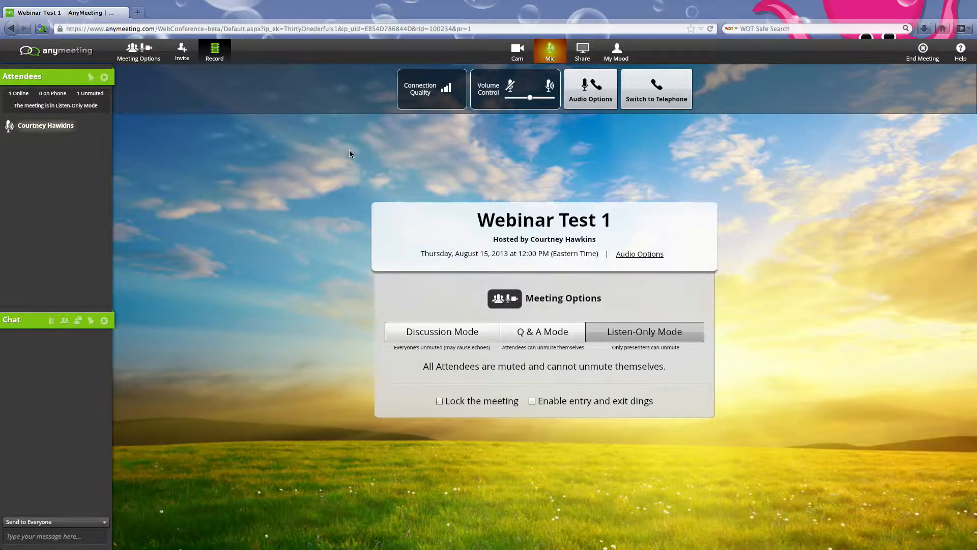
click(550, 52)
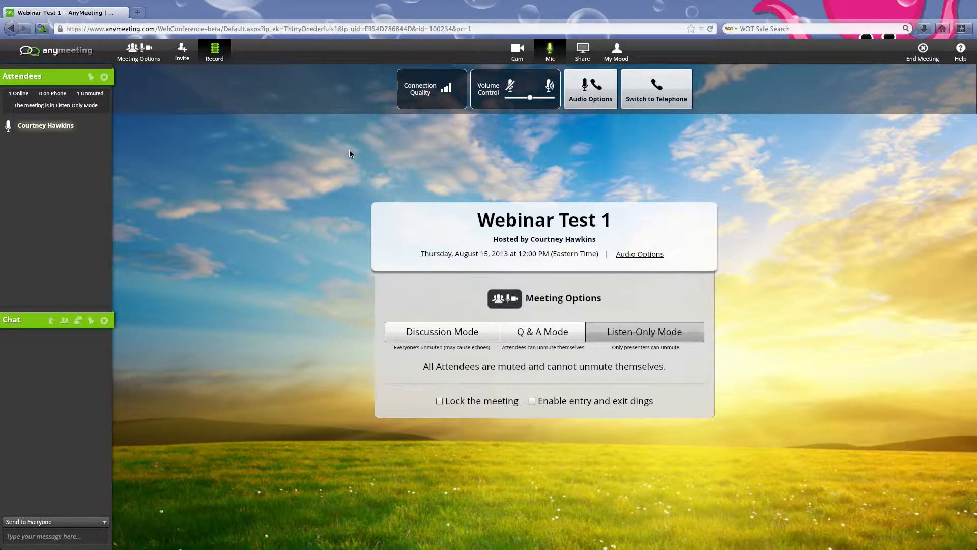
mouse_move(401, 147)
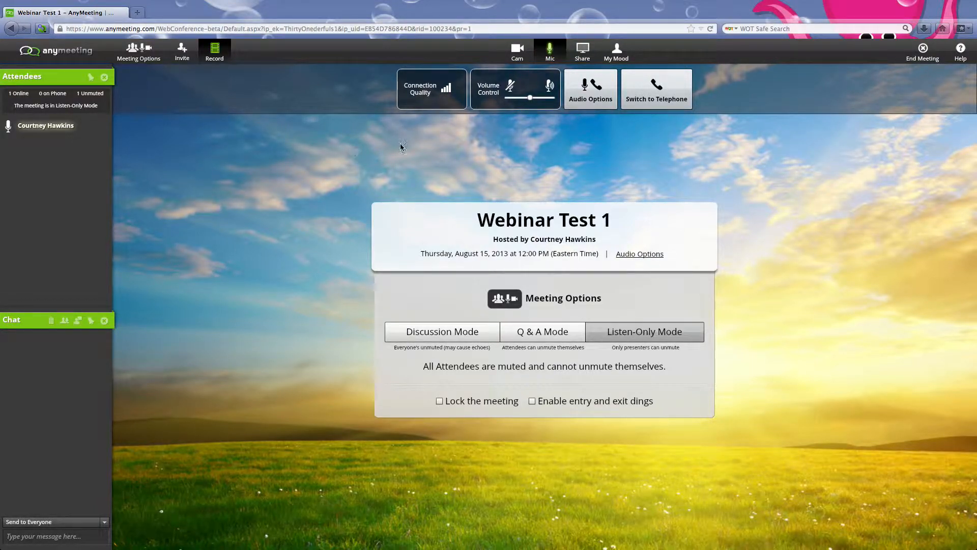
click(581, 52)
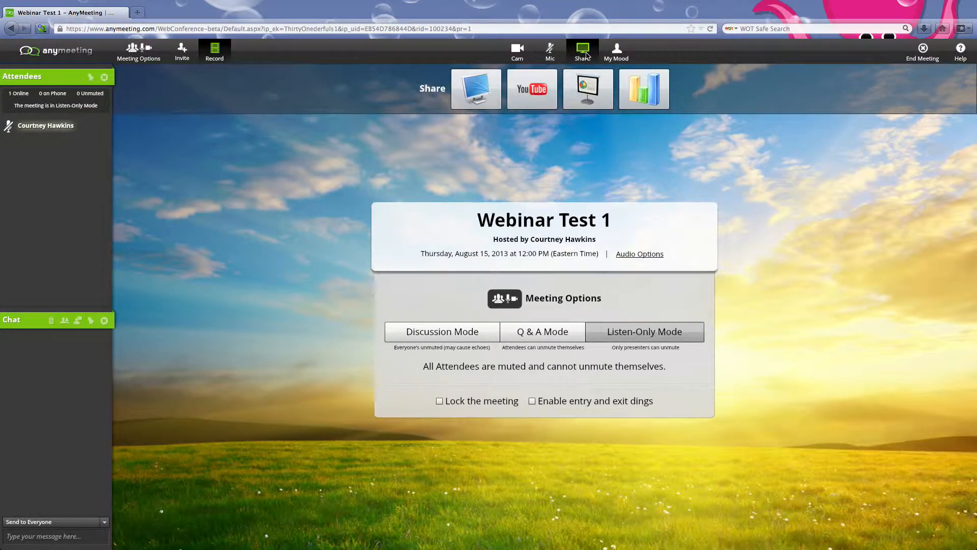
mouse_move(587, 88)
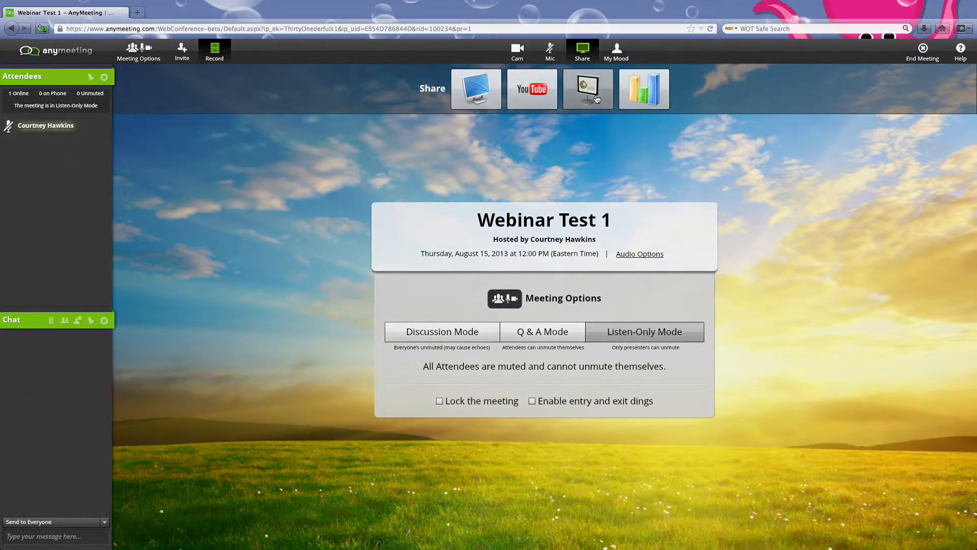
Show the uploaded presentations list, cancel a new upload, and choose BusWeek1_DriverOfTheBus.pdf
click(586, 89)
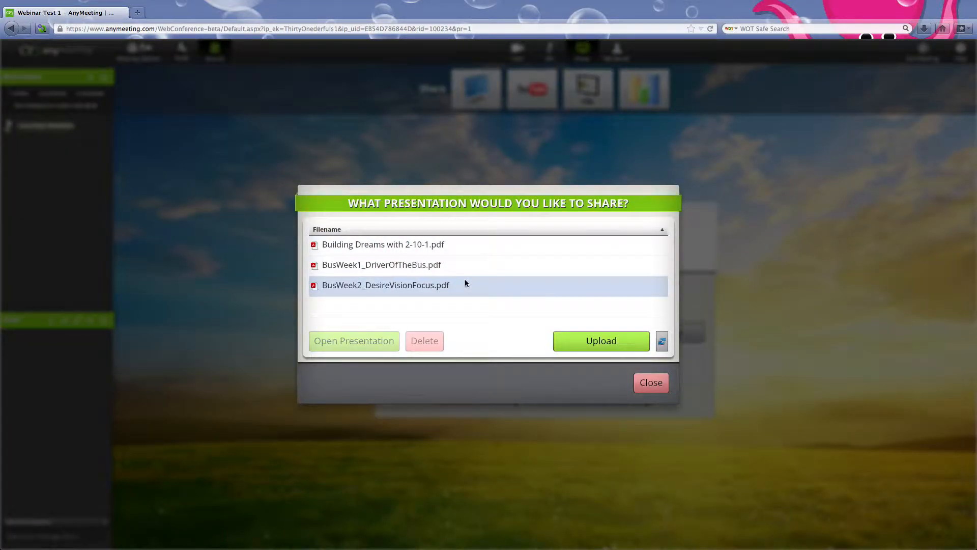
click(382, 264)
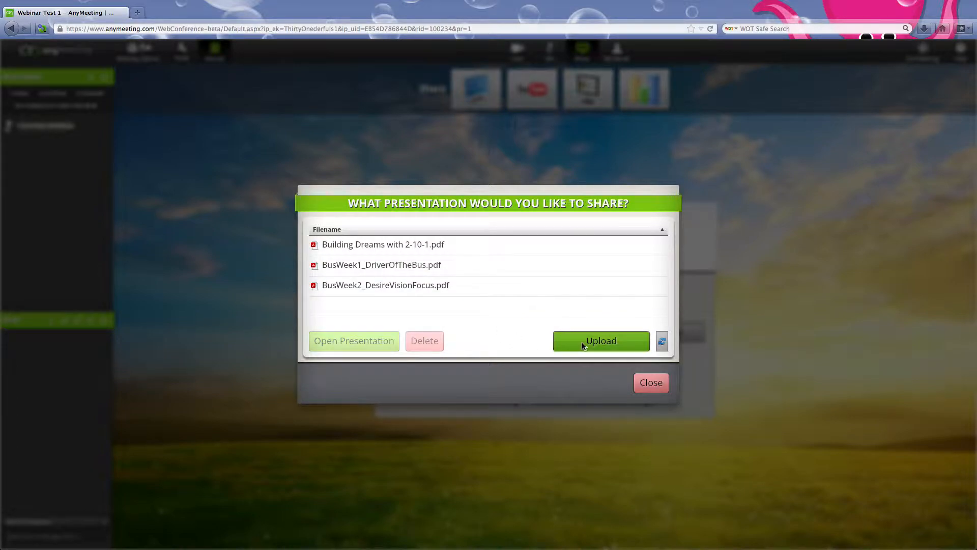
click(601, 340)
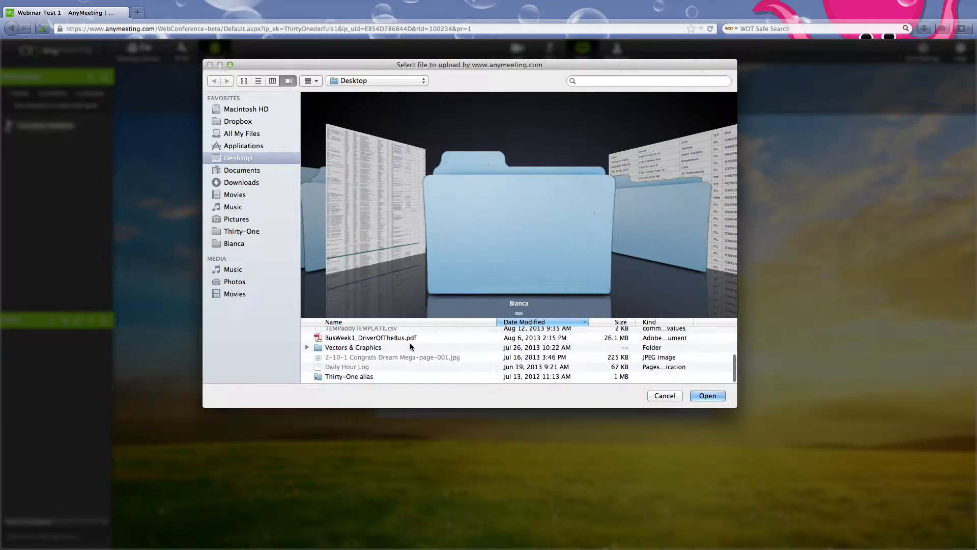
click(370, 338)
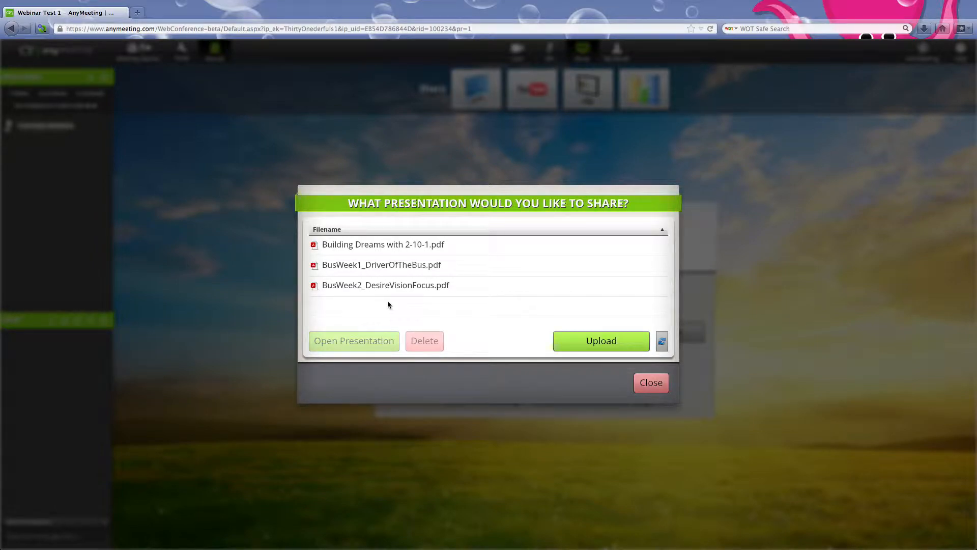
mouse_move(549, 310)
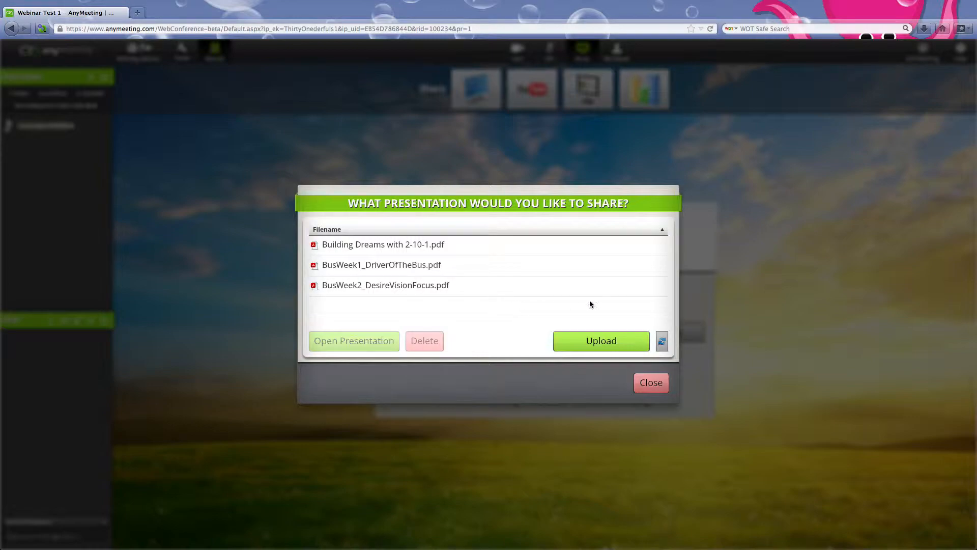
click(381, 265)
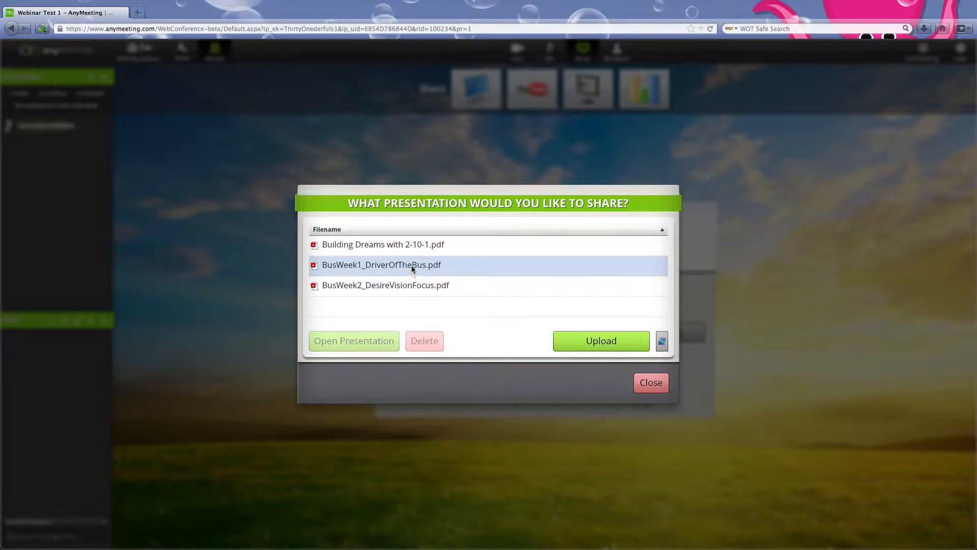
Present BusWeek1_DriverOfTheBus.pdf's title slide to attendees, then stop presenting it
click(381, 265)
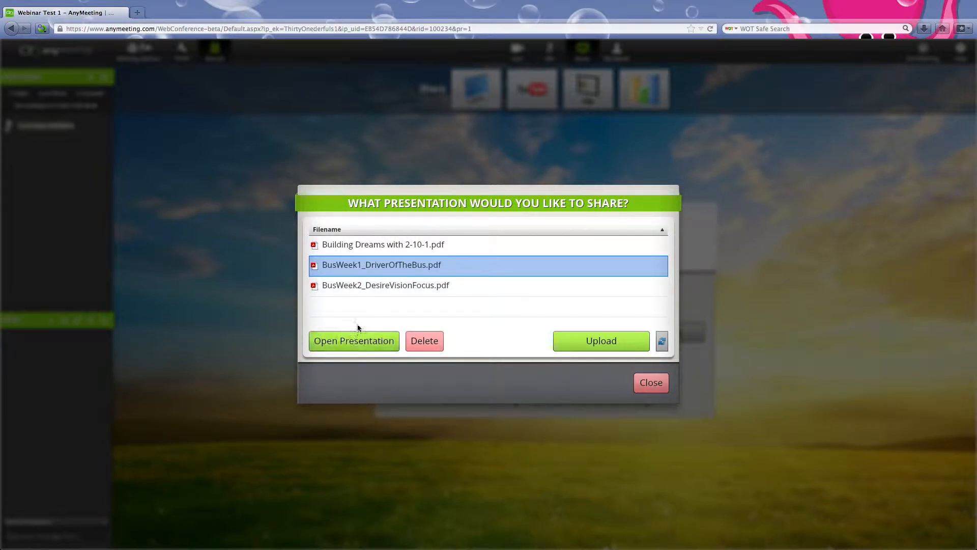
click(651, 381)
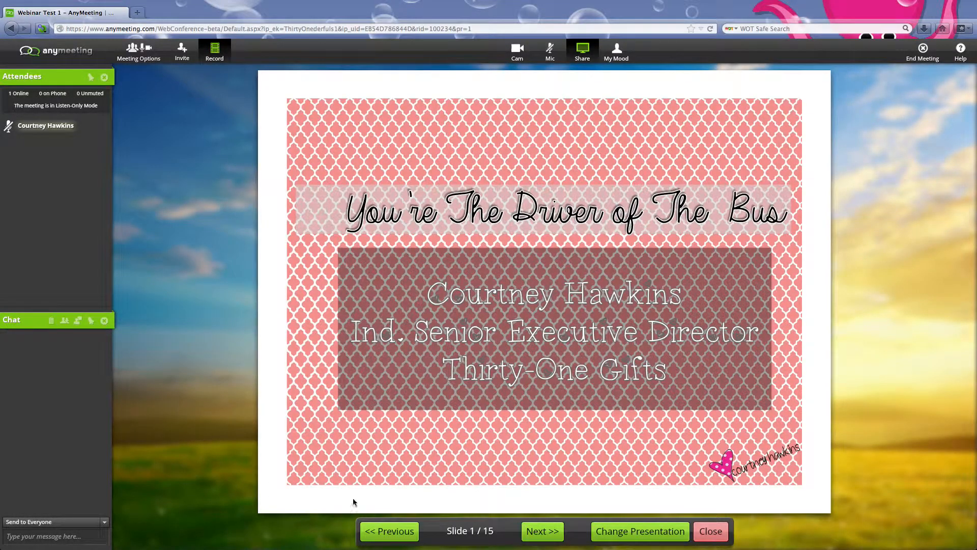
mouse_move(405, 497)
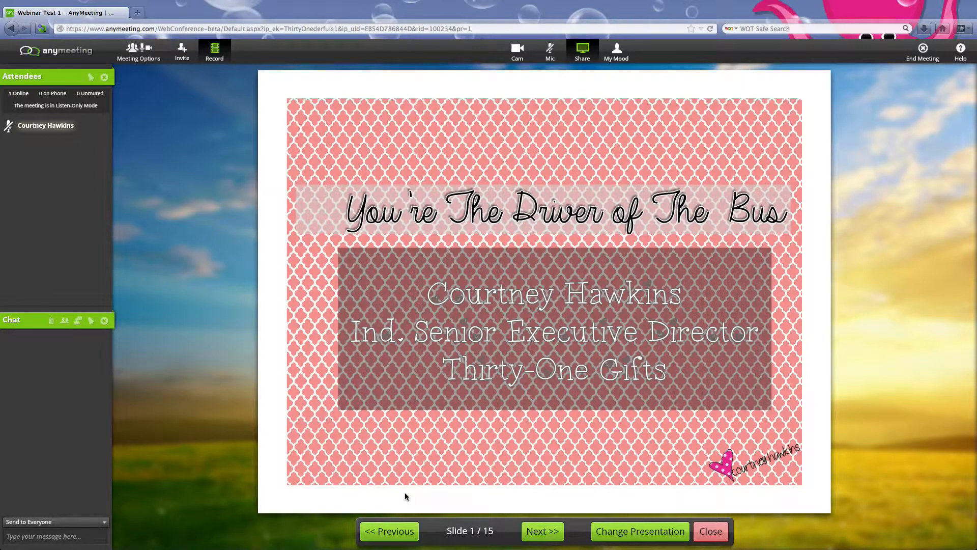
mouse_move(828, 427)
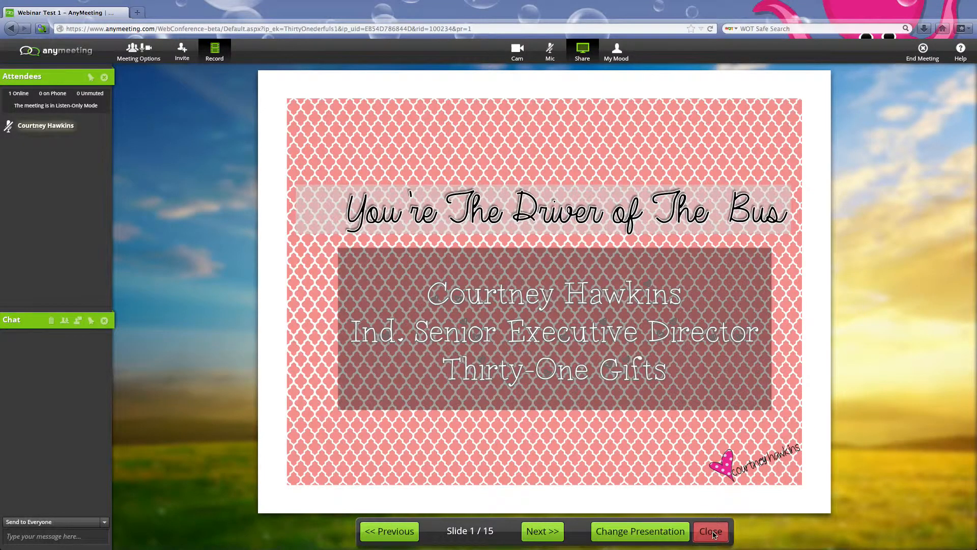
click(709, 531)
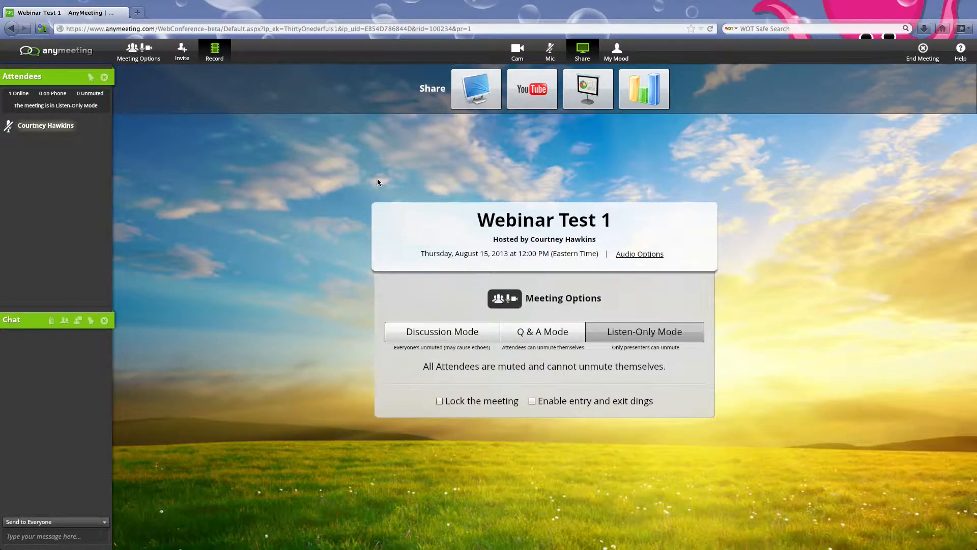
mouse_move(365, 175)
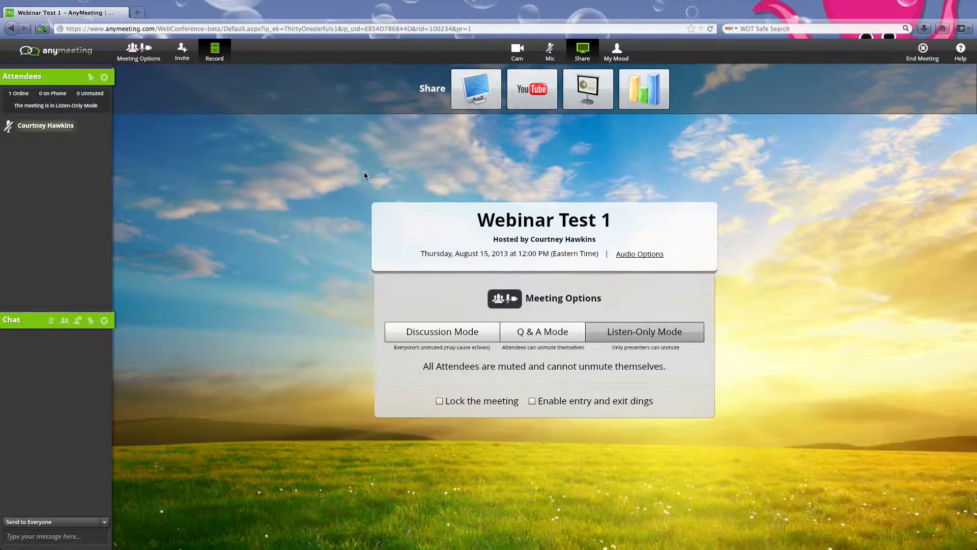
mouse_move(517, 51)
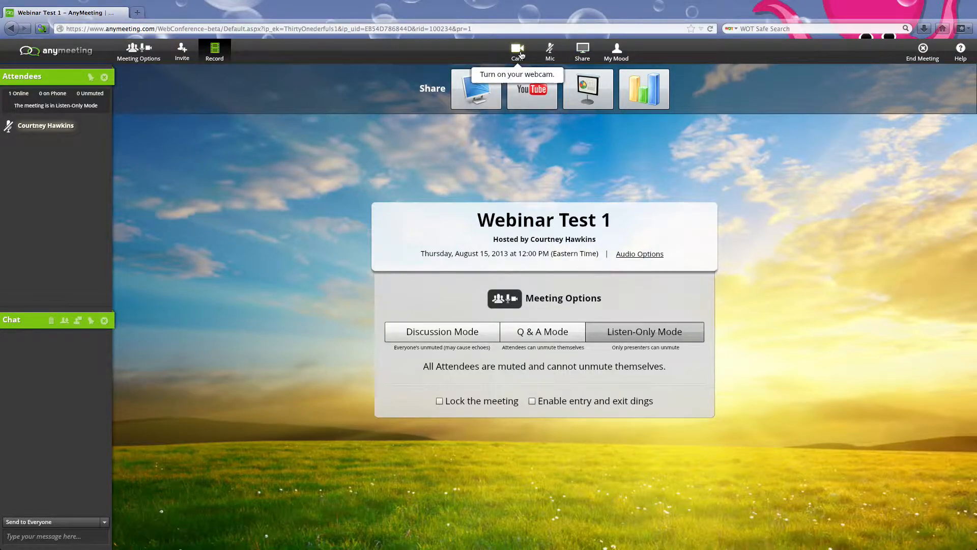
mouse_move(421, 177)
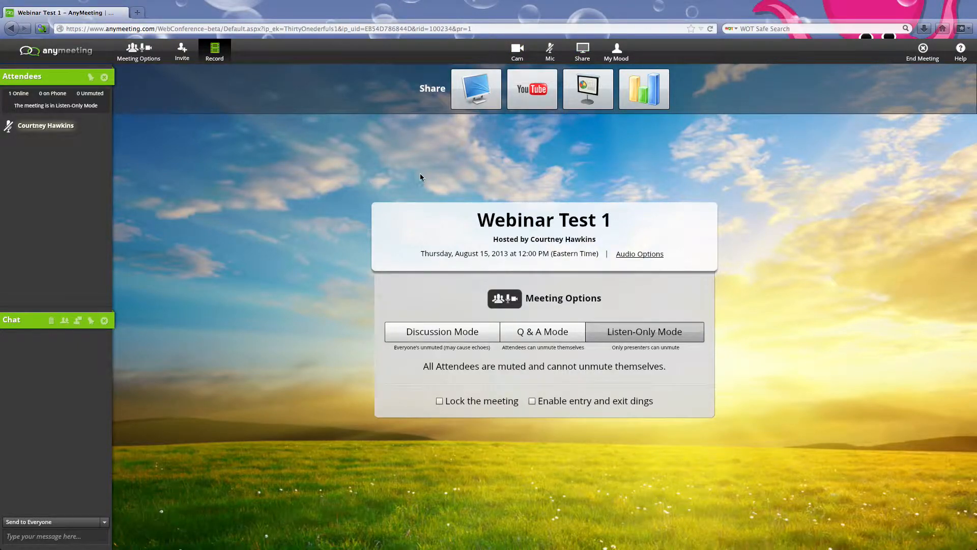
mouse_move(382, 182)
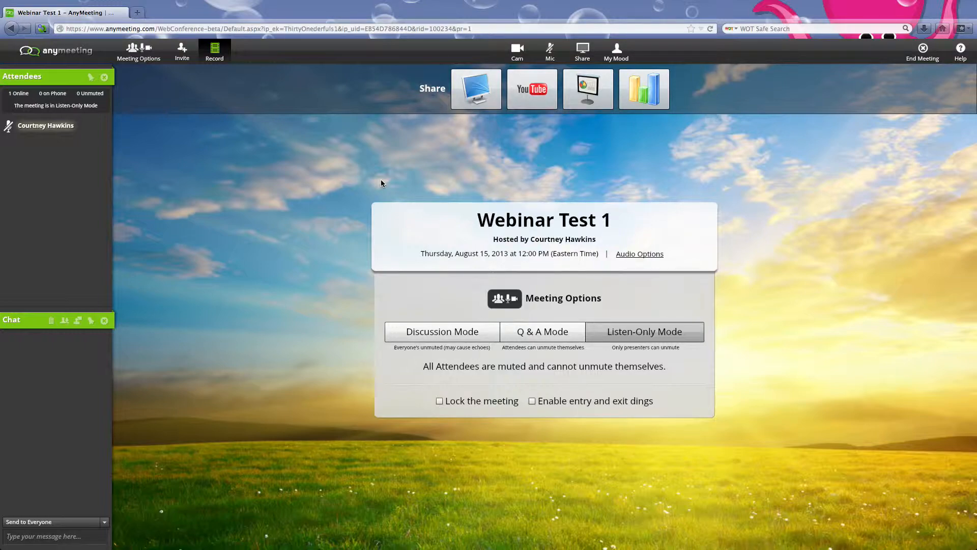
mouse_move(323, 234)
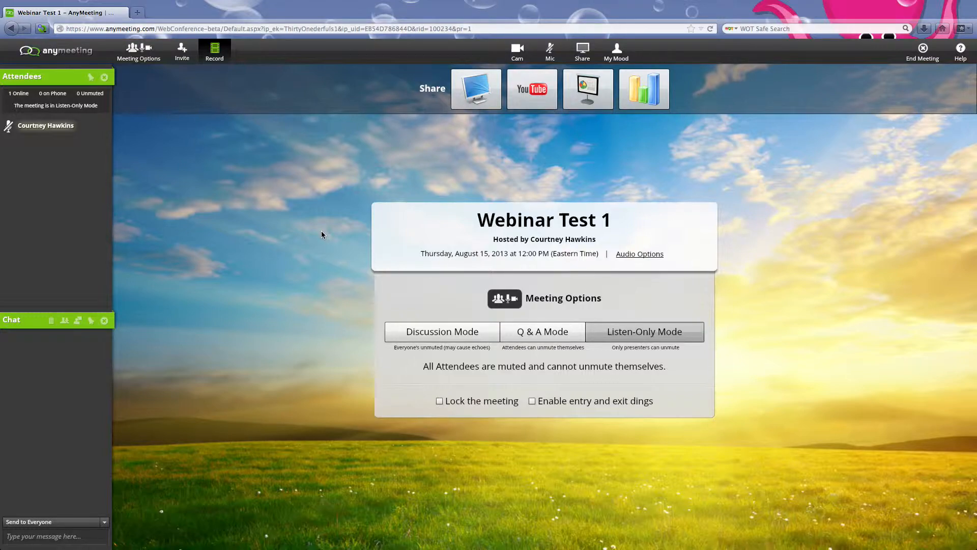
mouse_move(312, 159)
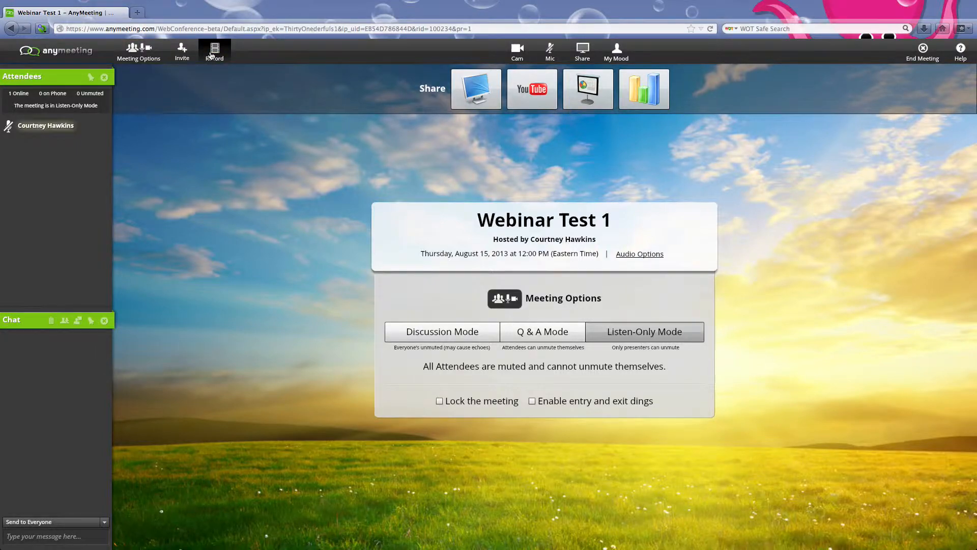
Check the Record This Meeting notice confirming recording is still running
click(215, 50)
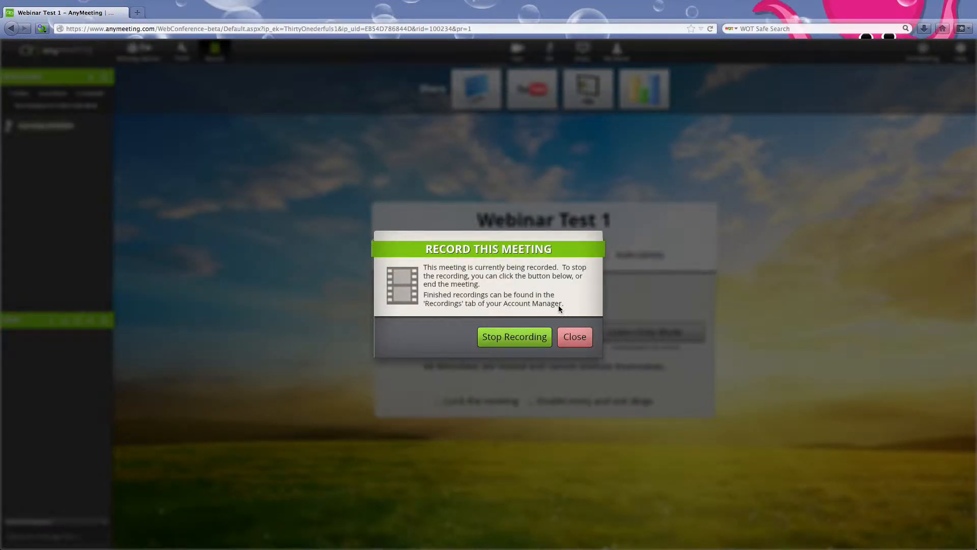
Stop recording Webinar Test 1 and dismiss the recording notice
click(573, 337)
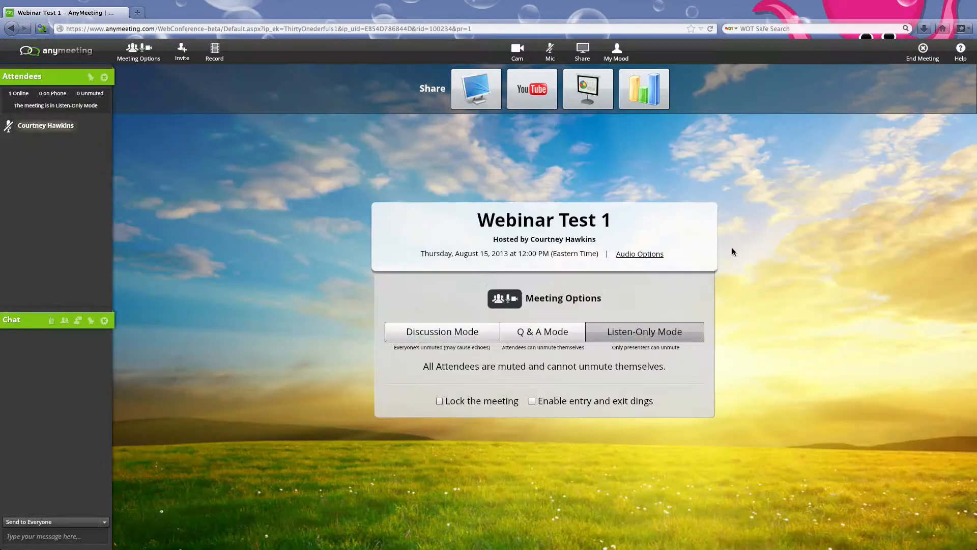
mouse_move(782, 277)
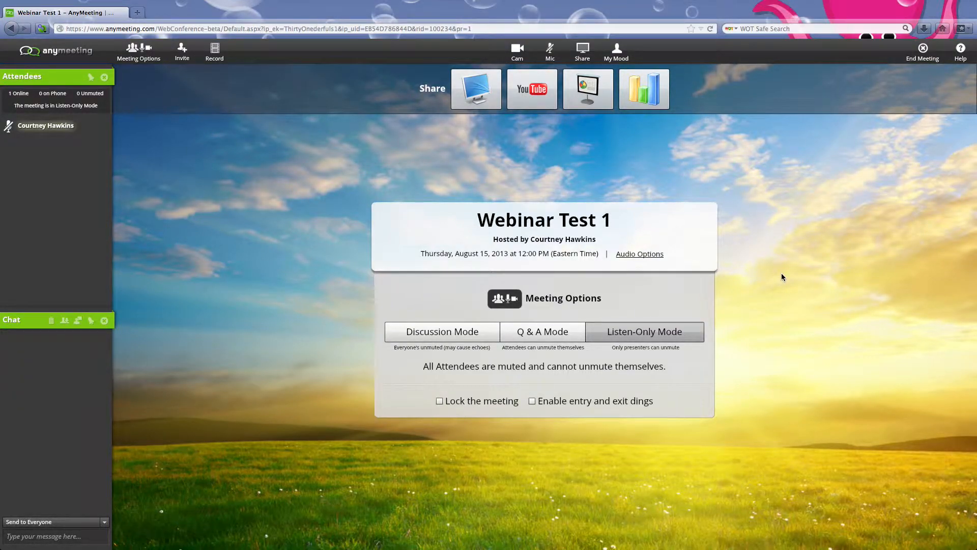
mouse_move(750, 174)
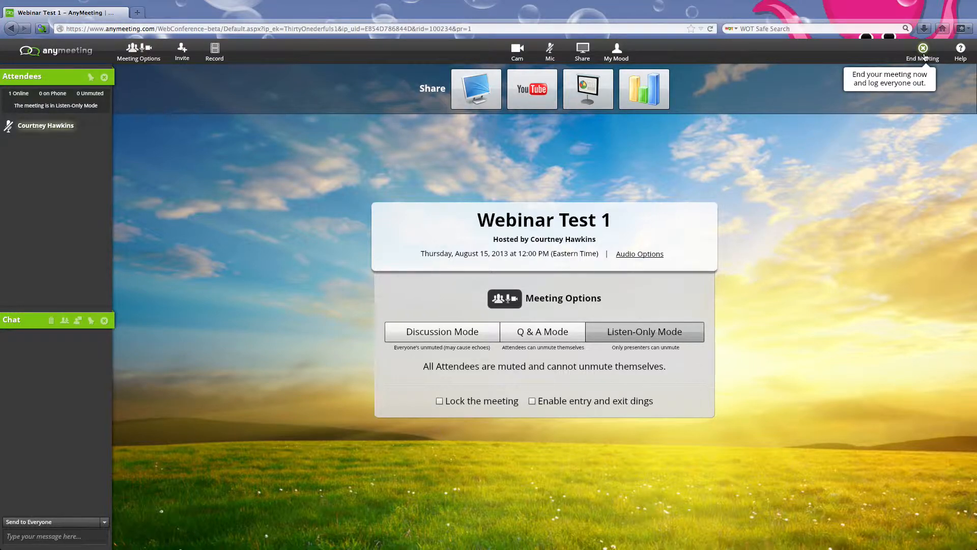
mouse_move(37, 410)
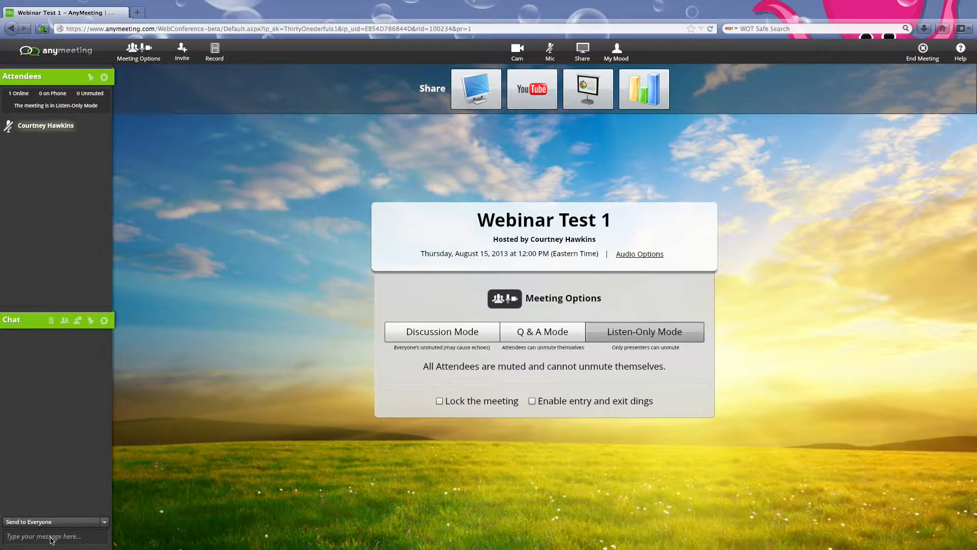
click(55, 536)
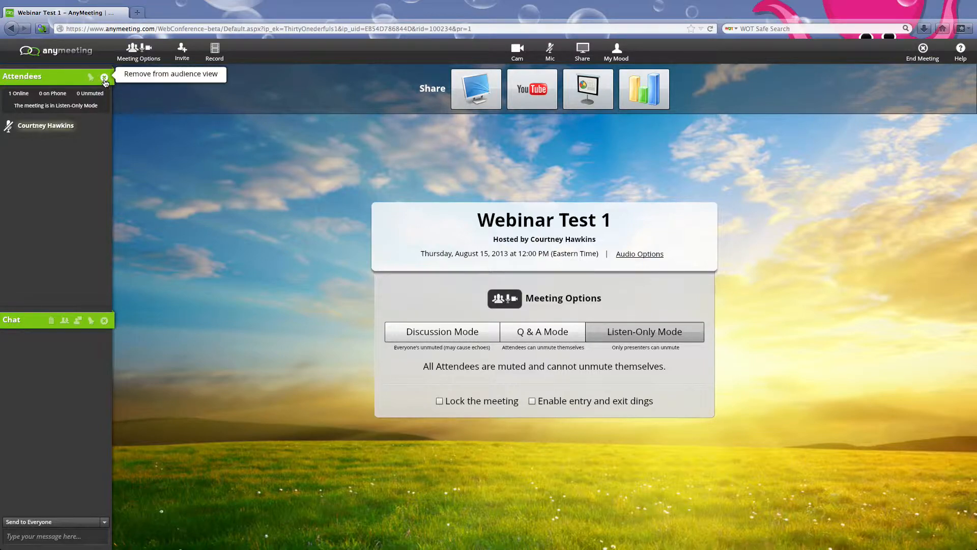
mouse_move(880, 77)
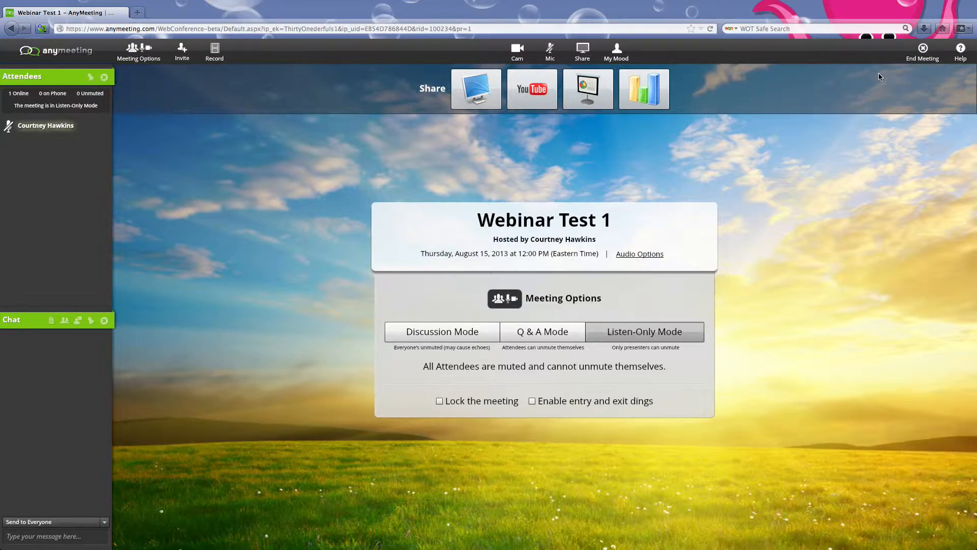
mouse_move(138, 52)
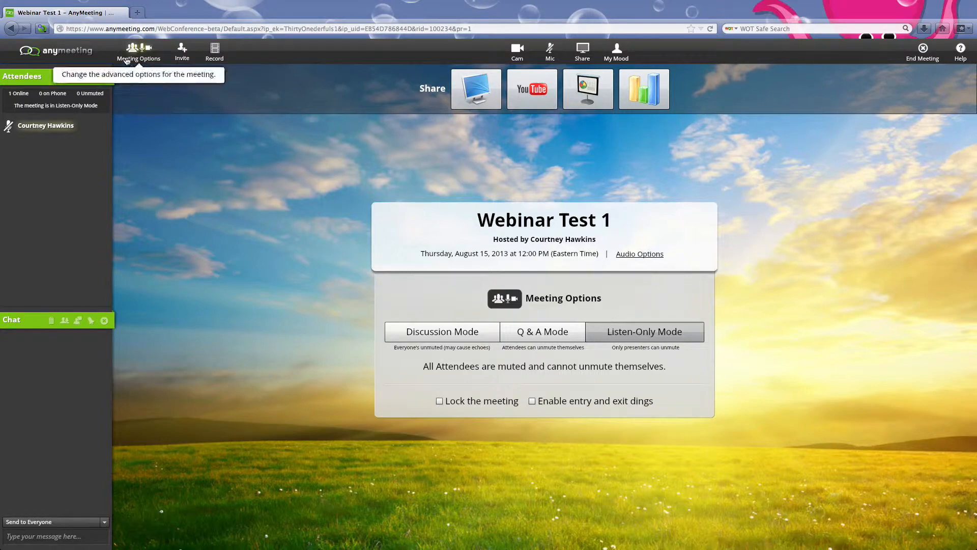
mouse_move(181, 52)
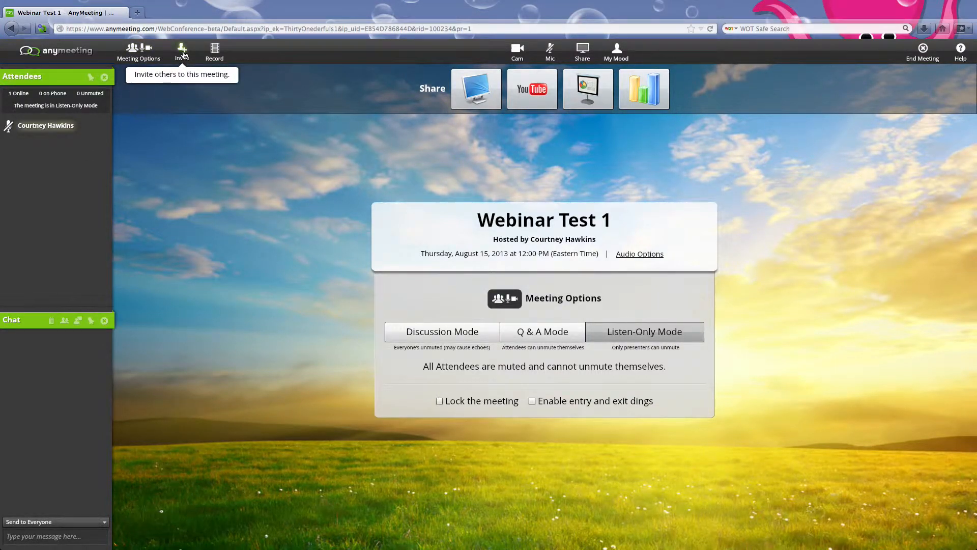
mouse_move(268, 218)
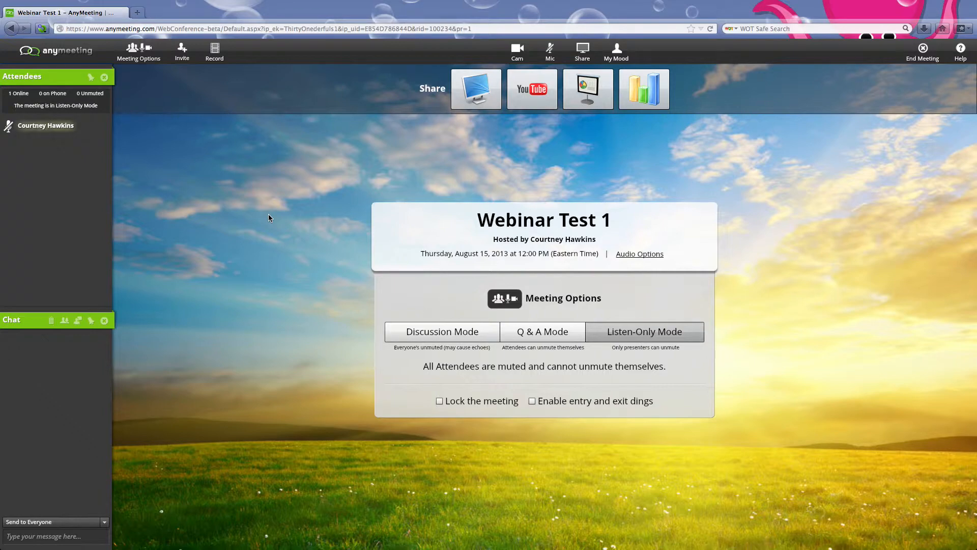
End Webinar Test 1 for everyone and return to the My Meetings page
click(960, 52)
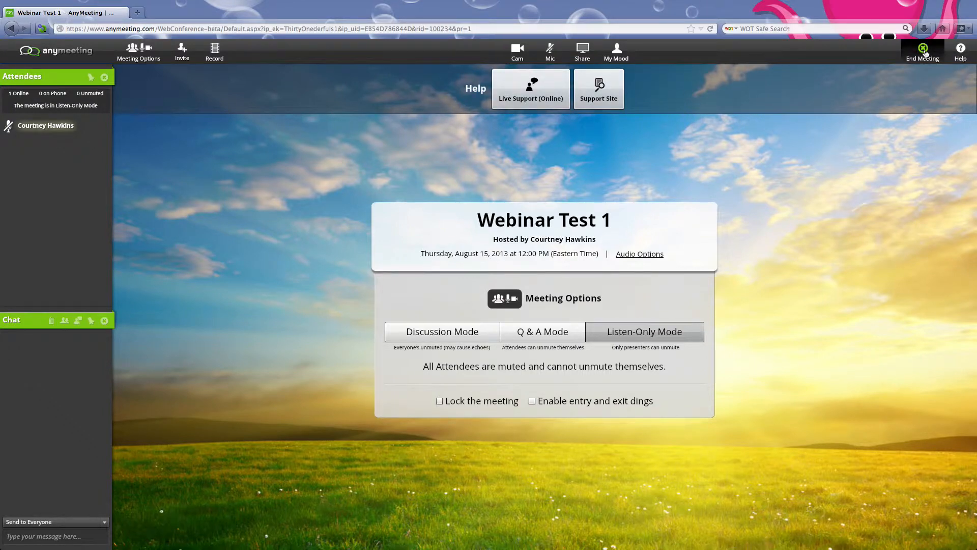
click(923, 51)
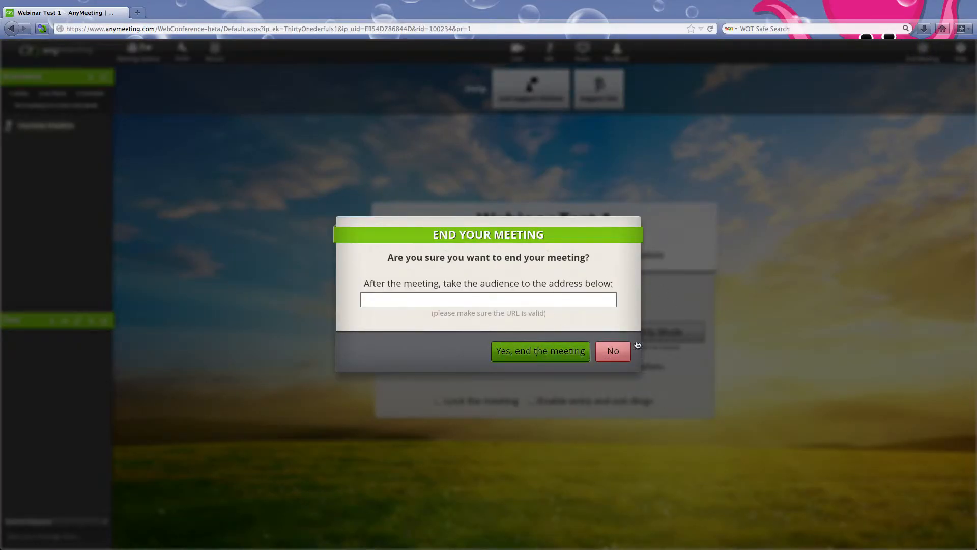
click(539, 351)
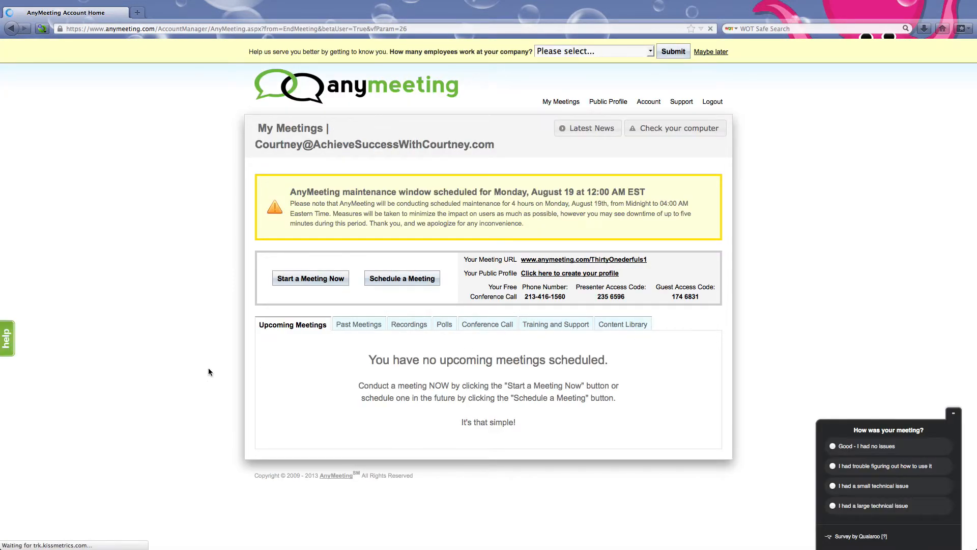
Review Past Meetings (Webinar Test 1, 4 minutes), then show Recordings with it still processing
click(358, 323)
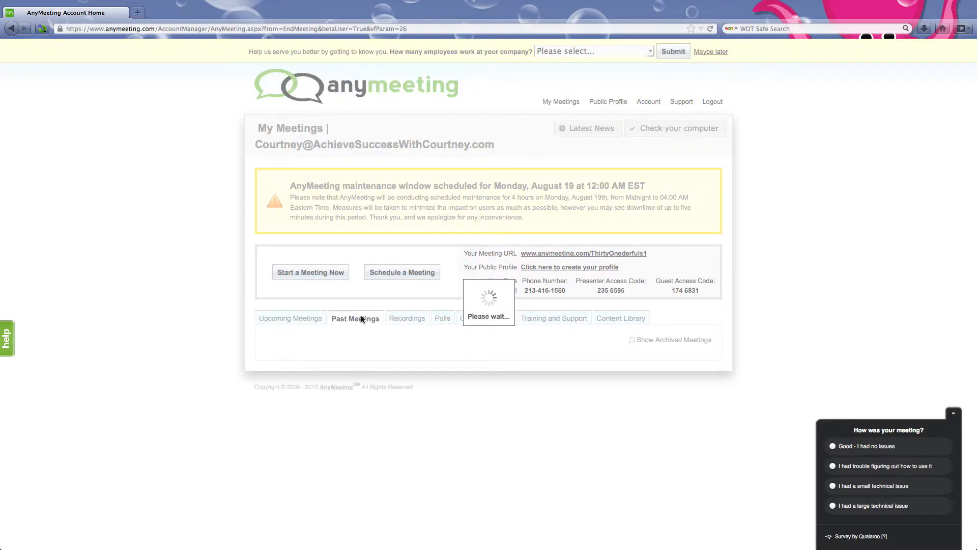
click(356, 318)
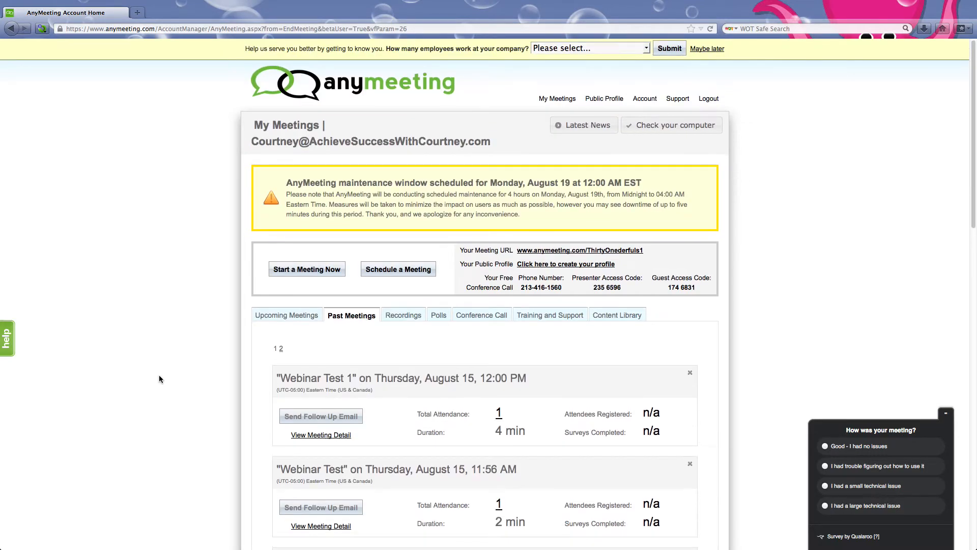
click(403, 315)
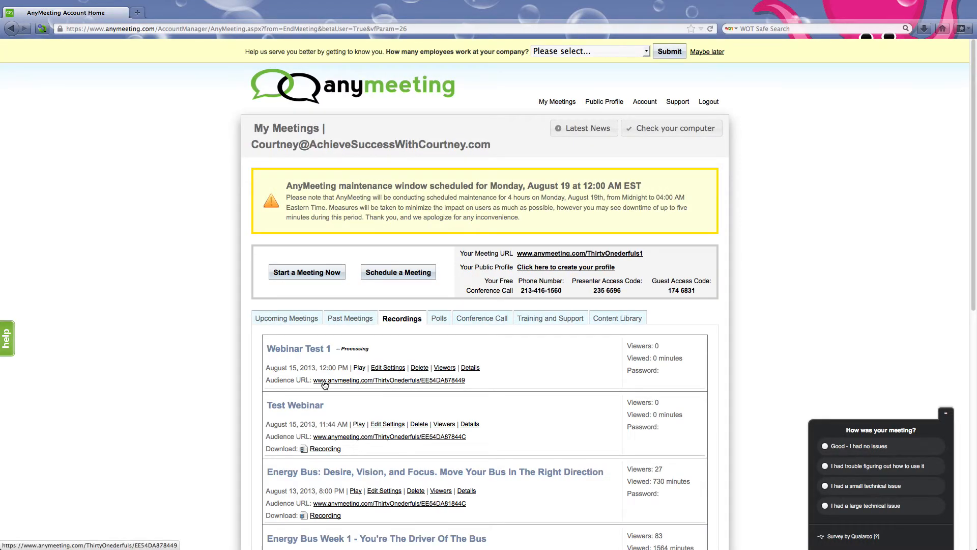
mouse_move(159, 354)
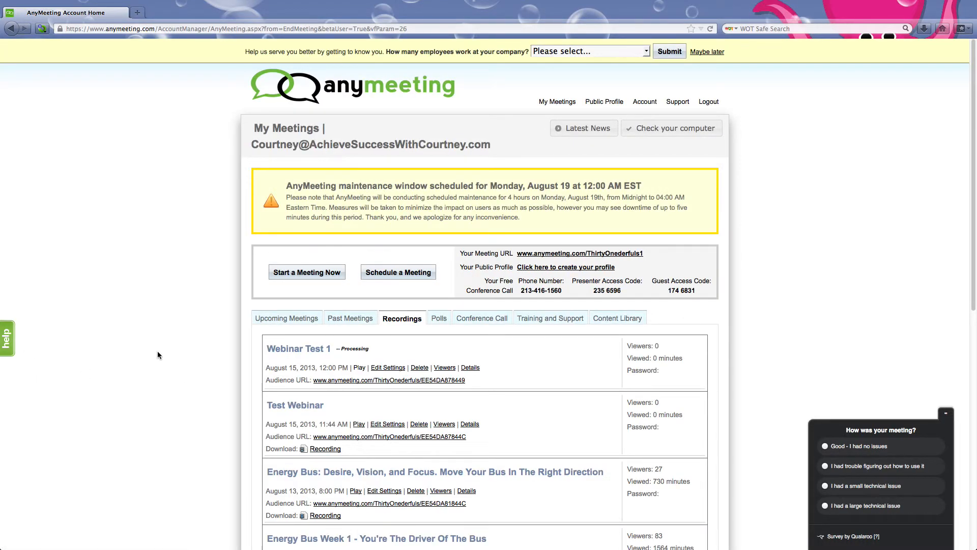